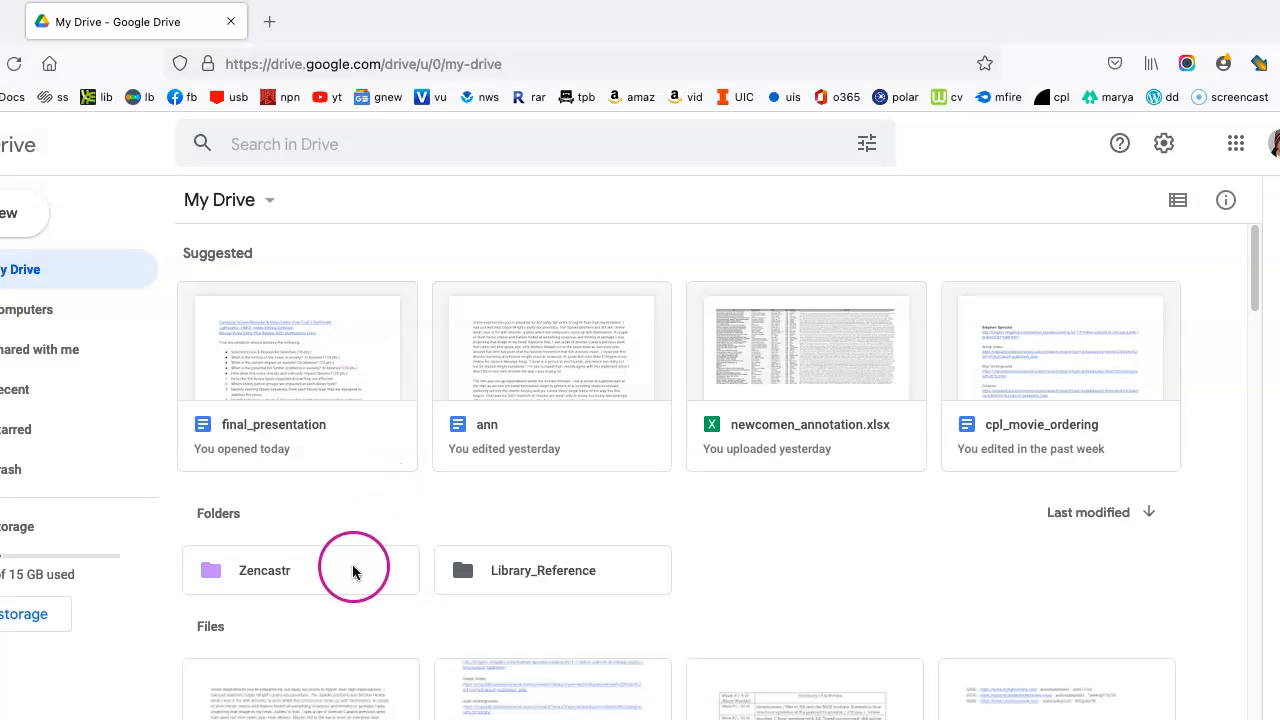
mouse_move(352, 570)
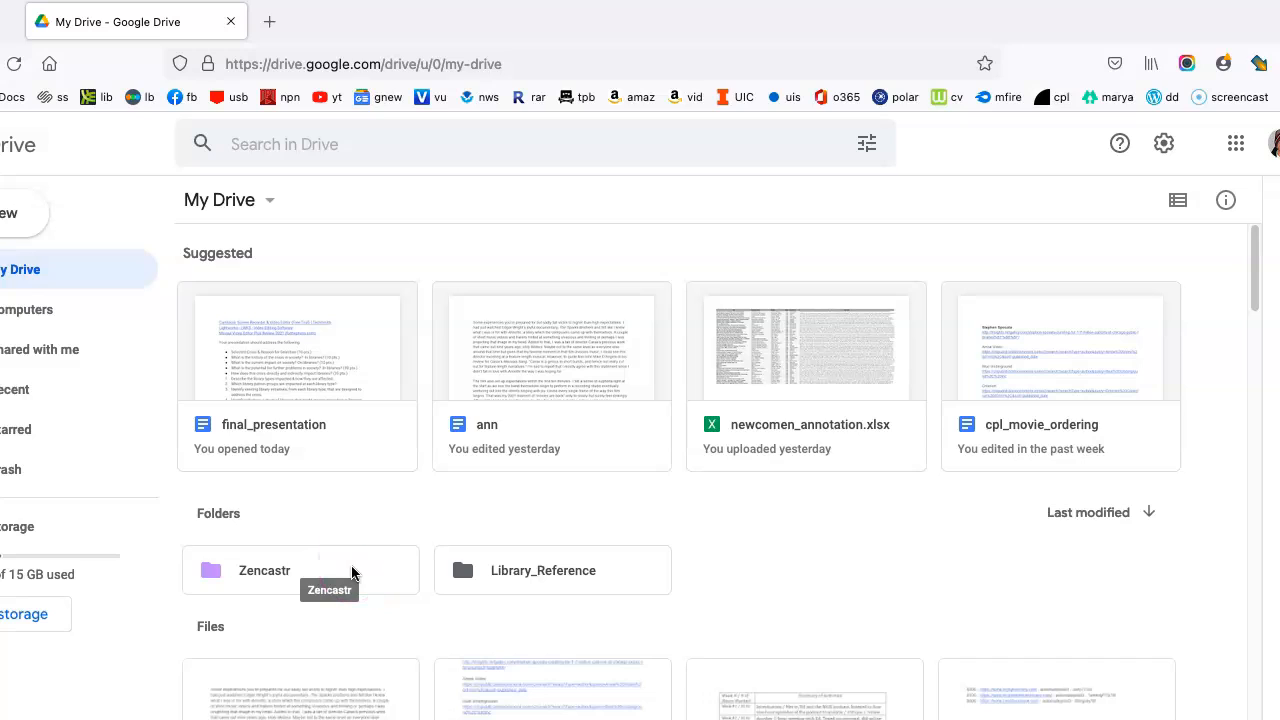
mouse_move(358, 570)
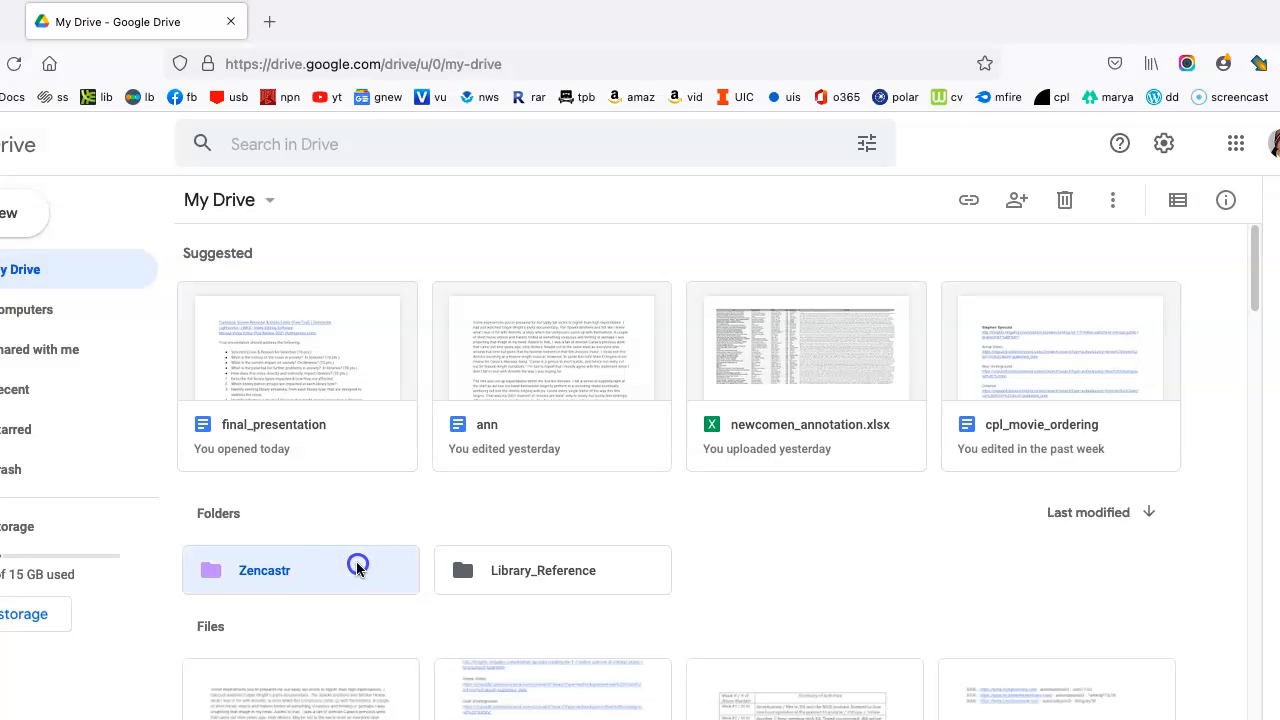
Navigate My Drive into Zencastr › episode-2 › recording-1 to reach its single audio recording
double_click(300, 568)
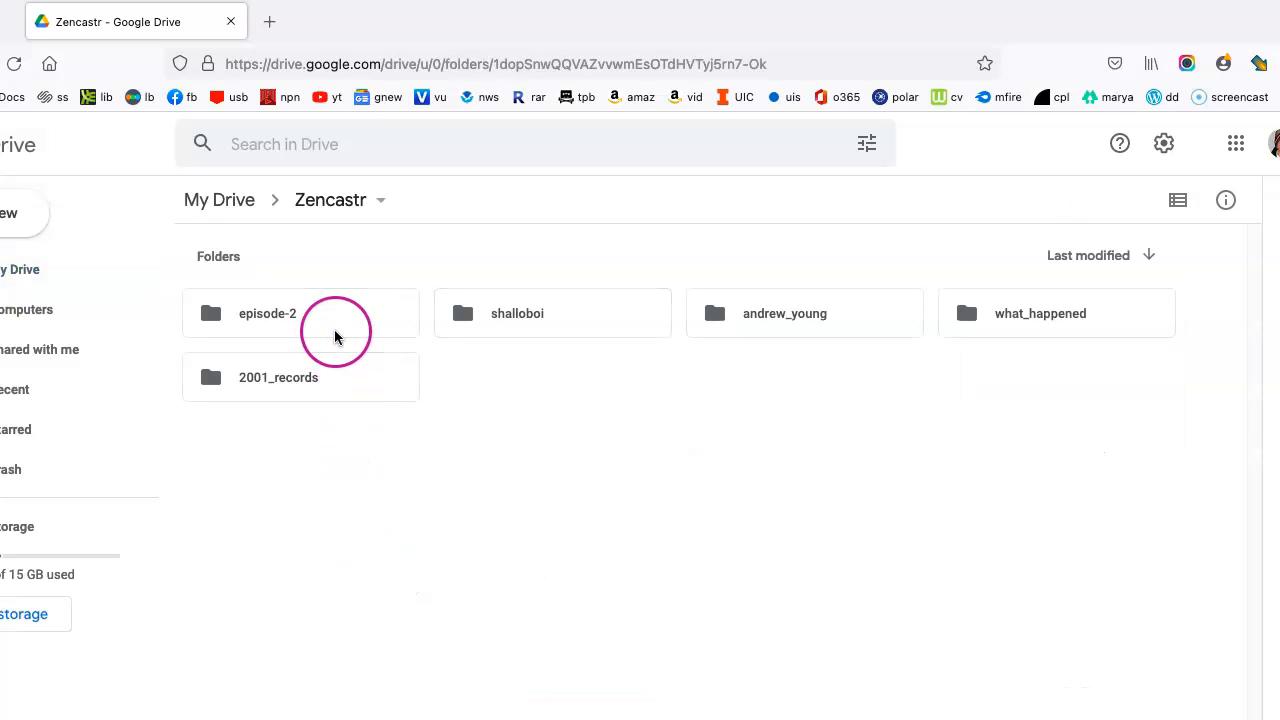
double_click(300, 312)
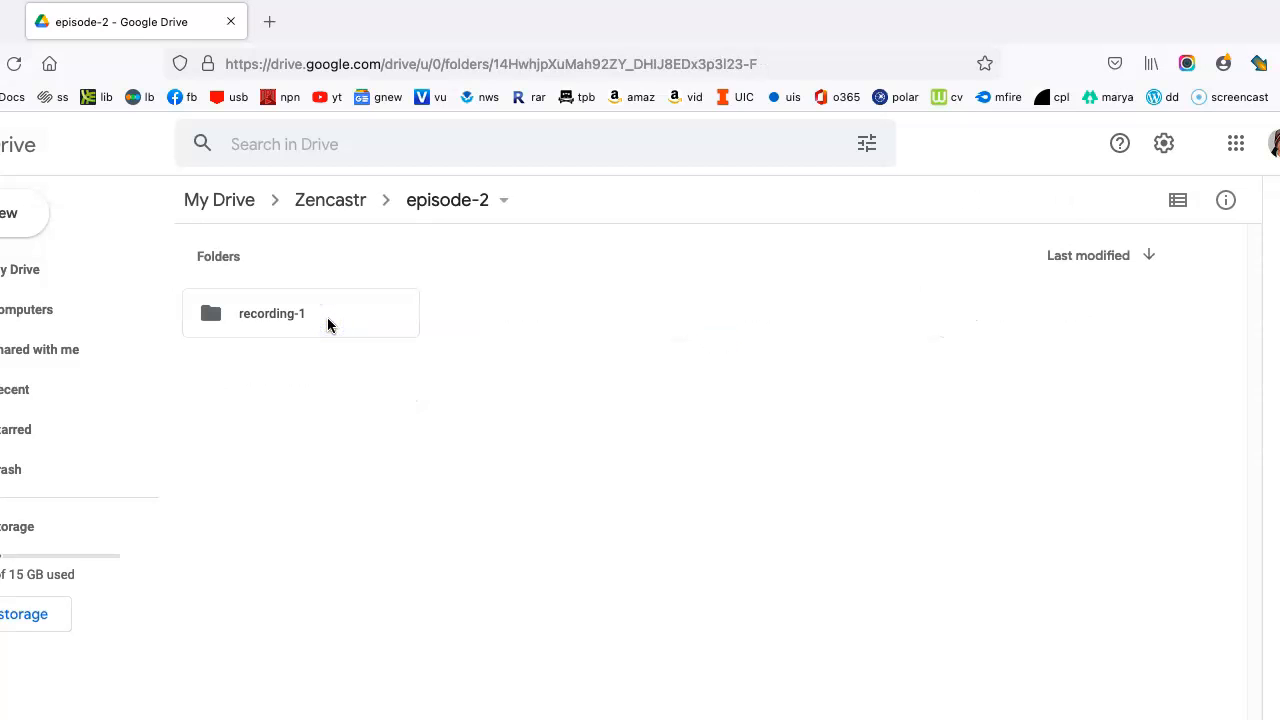
double_click(272, 312)
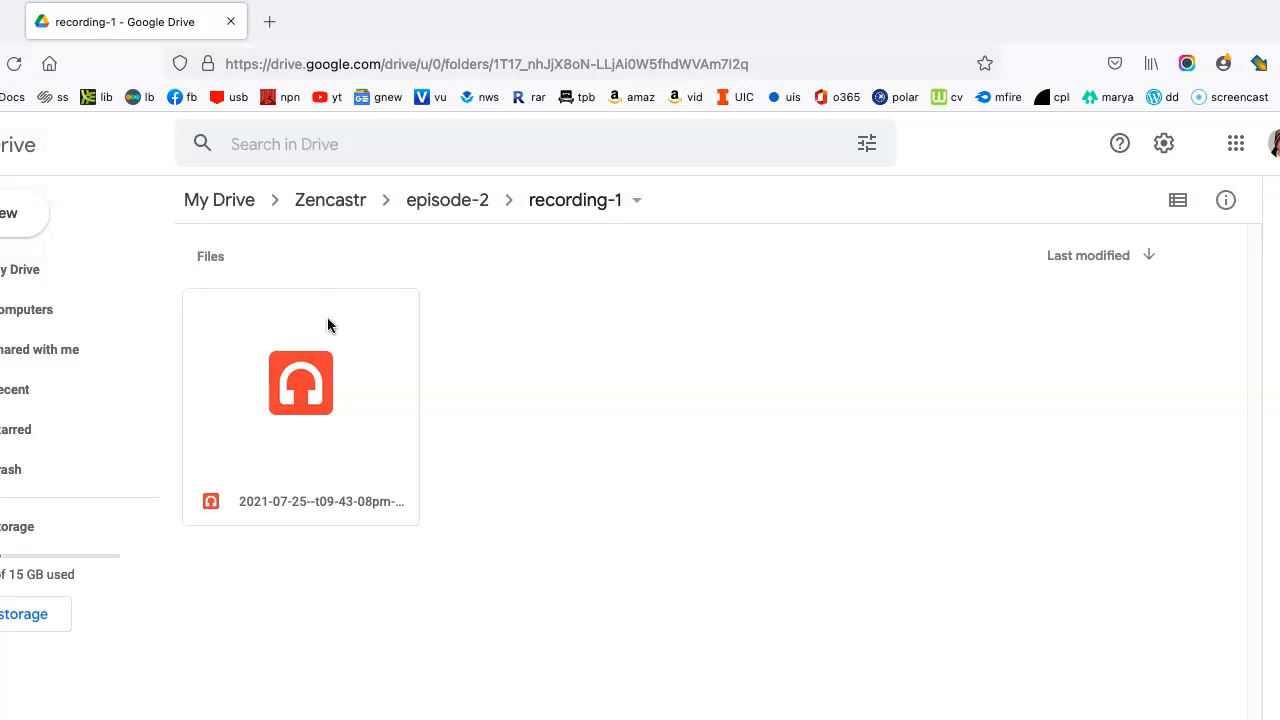
mouse_move(378, 472)
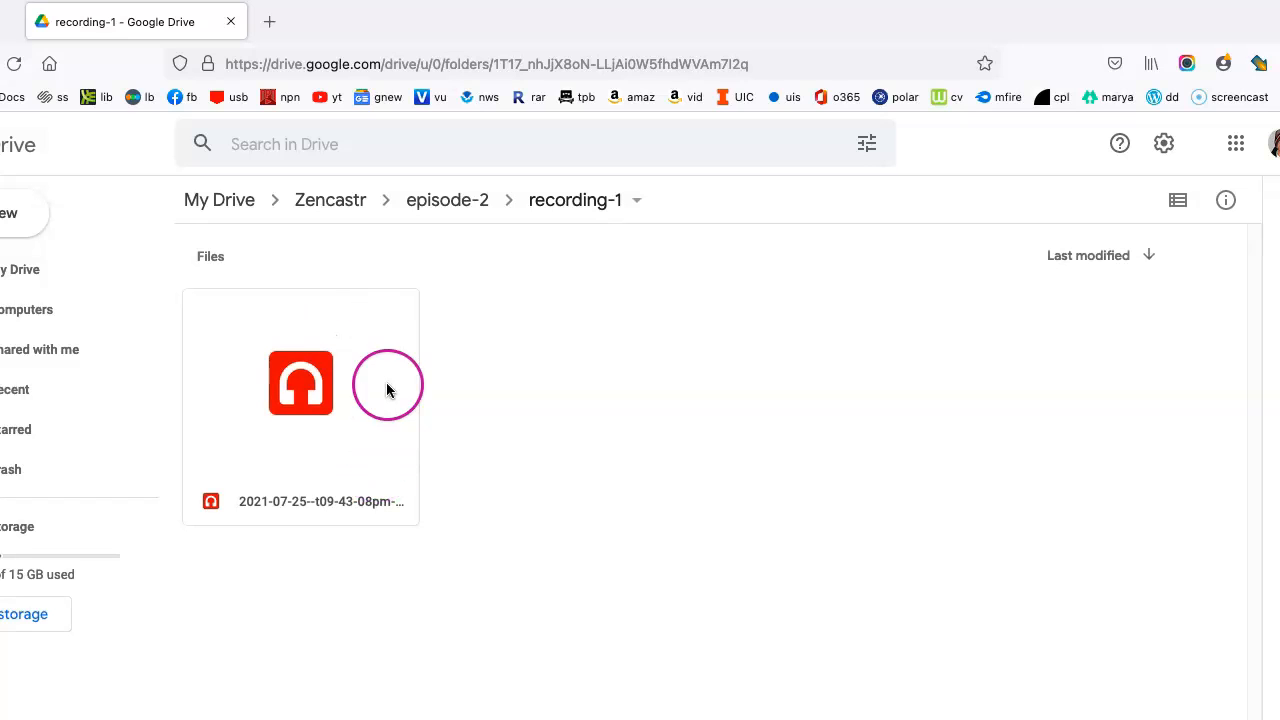
mouse_move(596, 460)
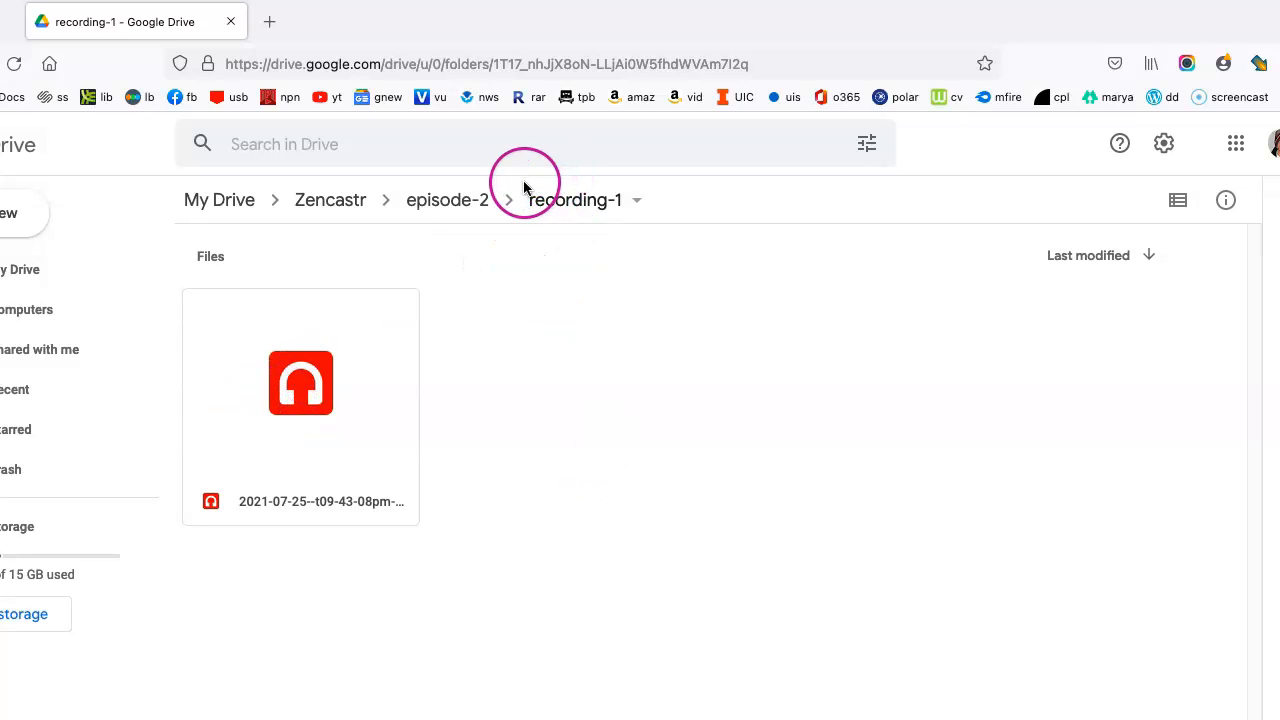
mouse_move(68, 356)
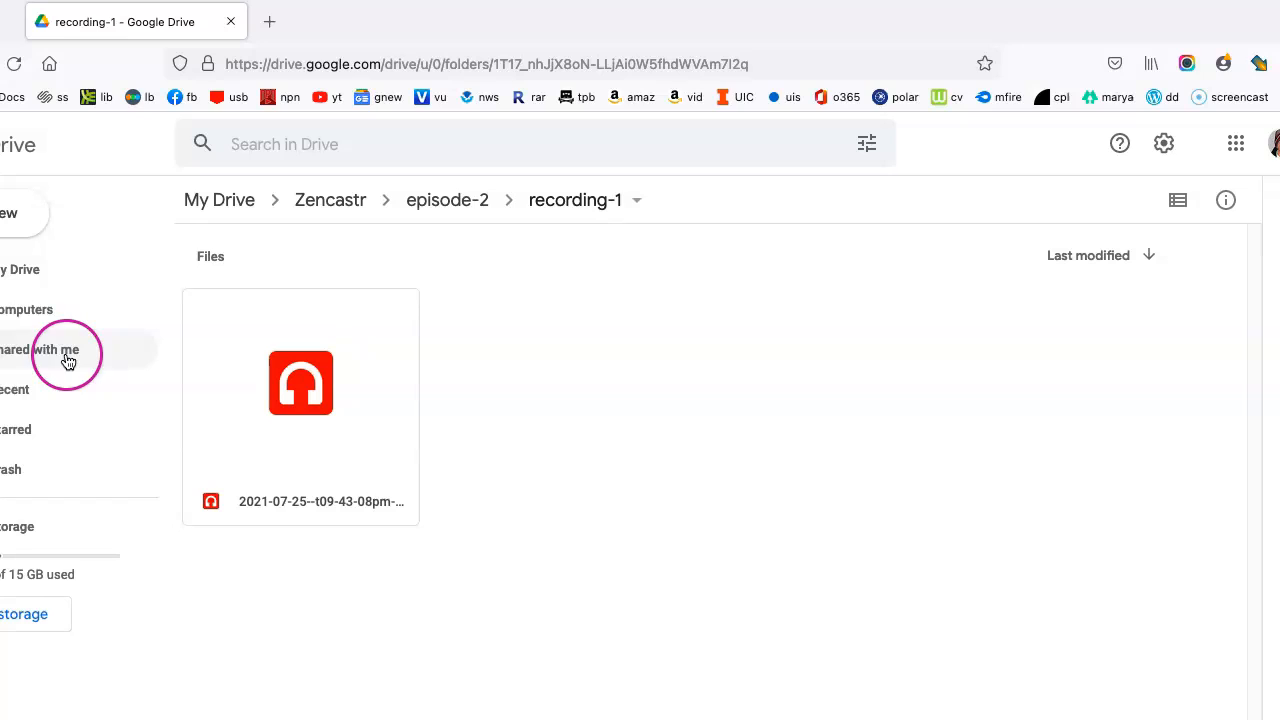
mouse_move(64, 348)
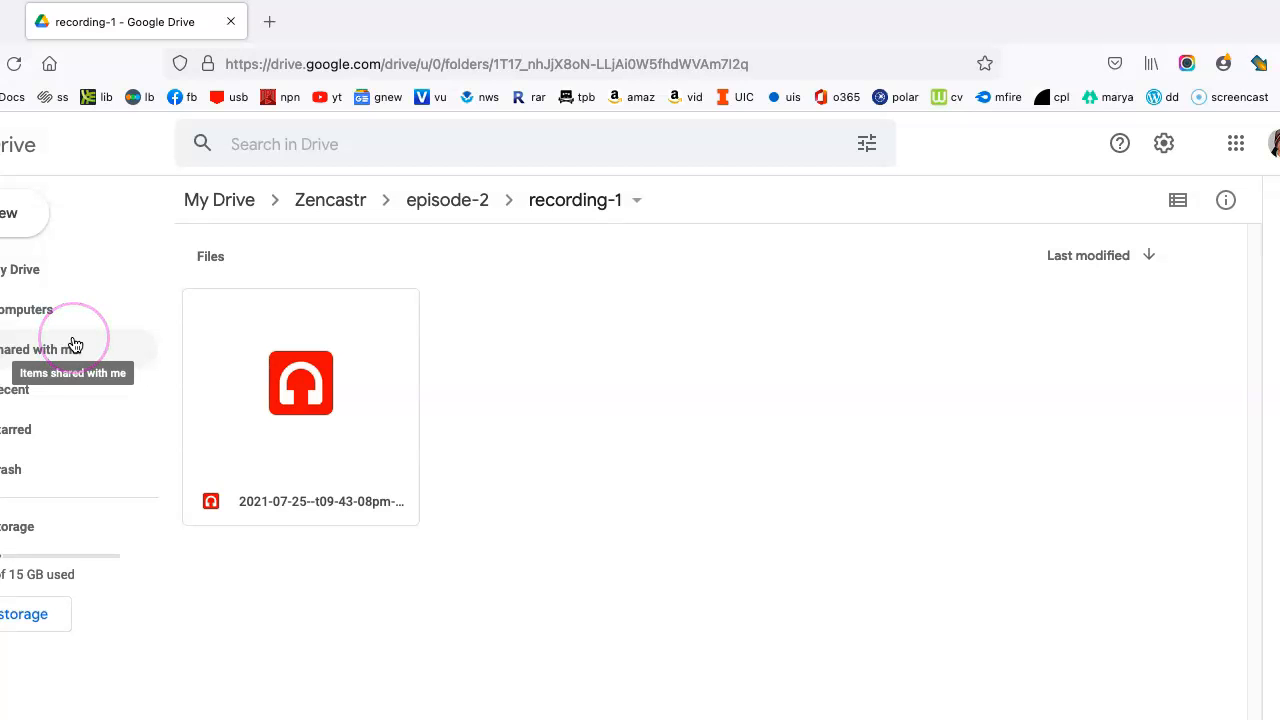
Go to Shared with me and enter the shared NEIU Library Podcast folder
left_click(44, 348)
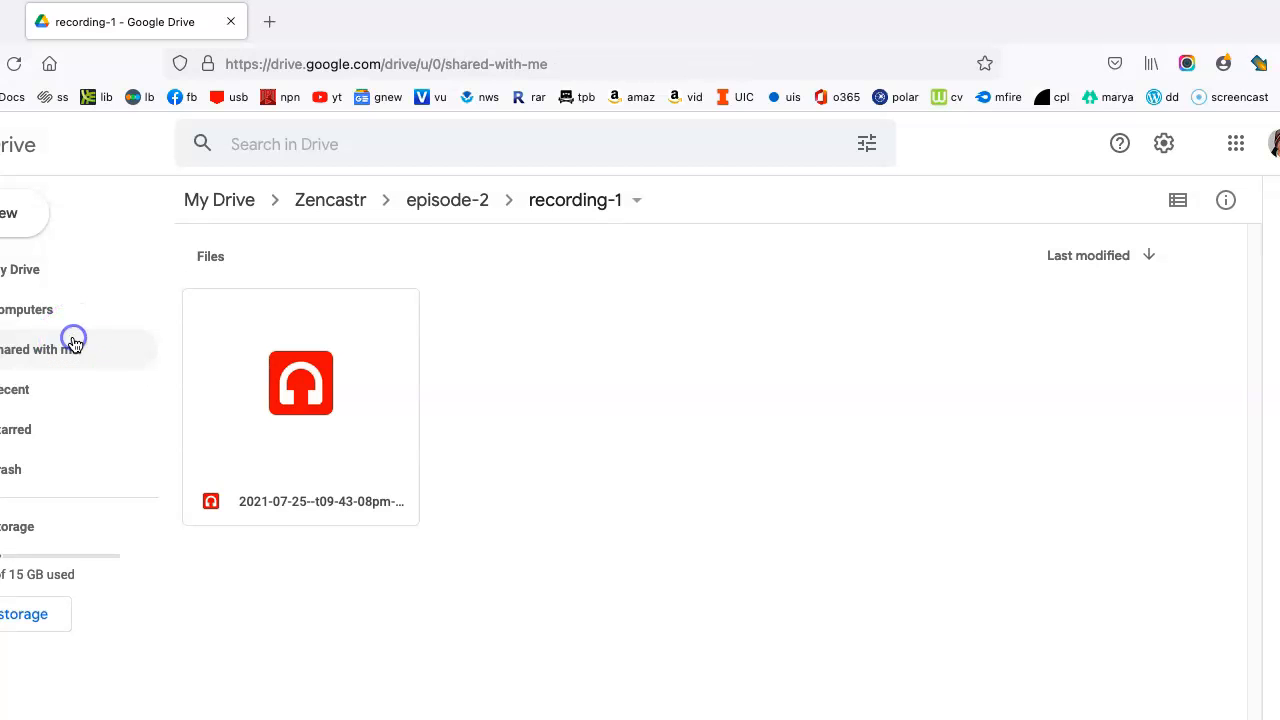
left_click(40, 348)
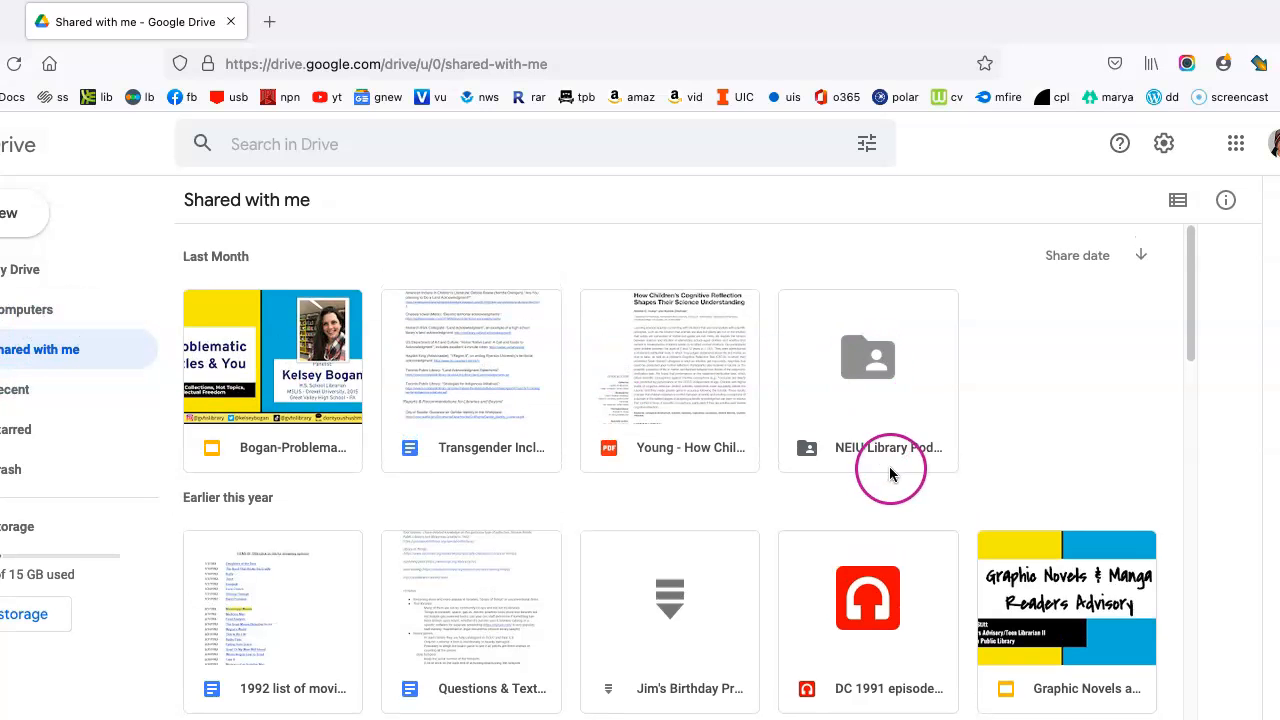
mouse_move(896, 312)
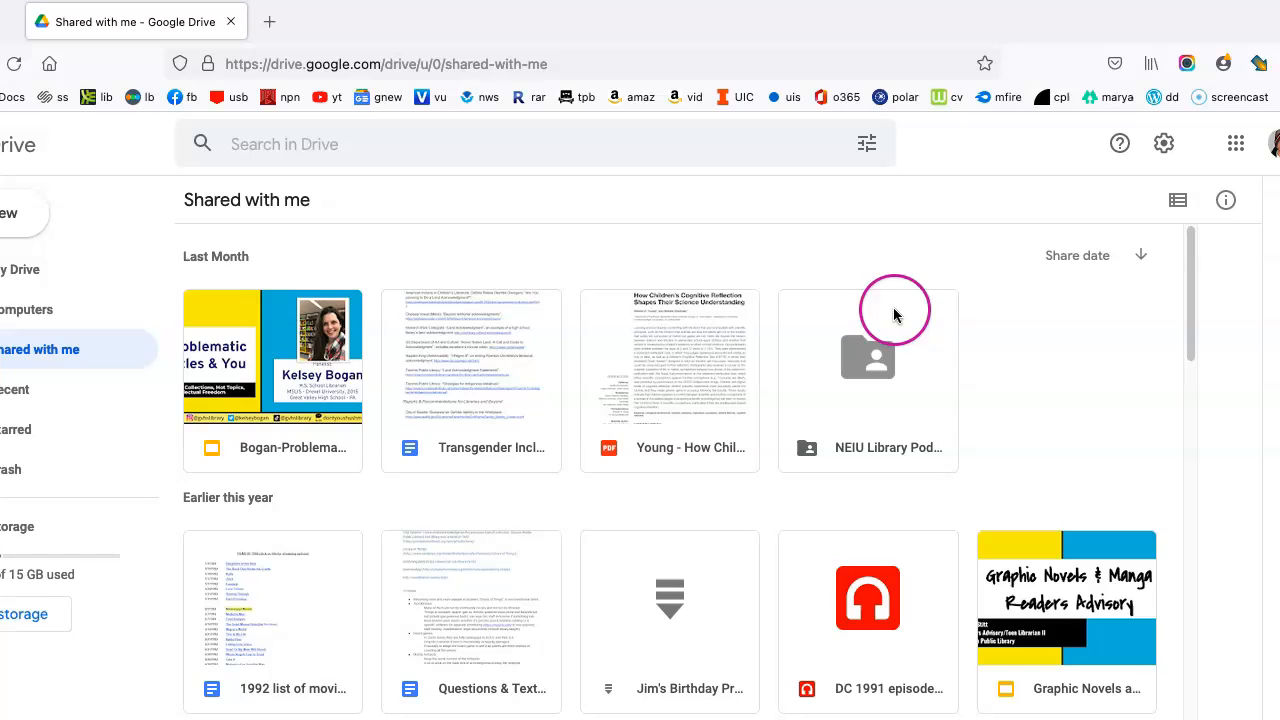
double_click(868, 356)
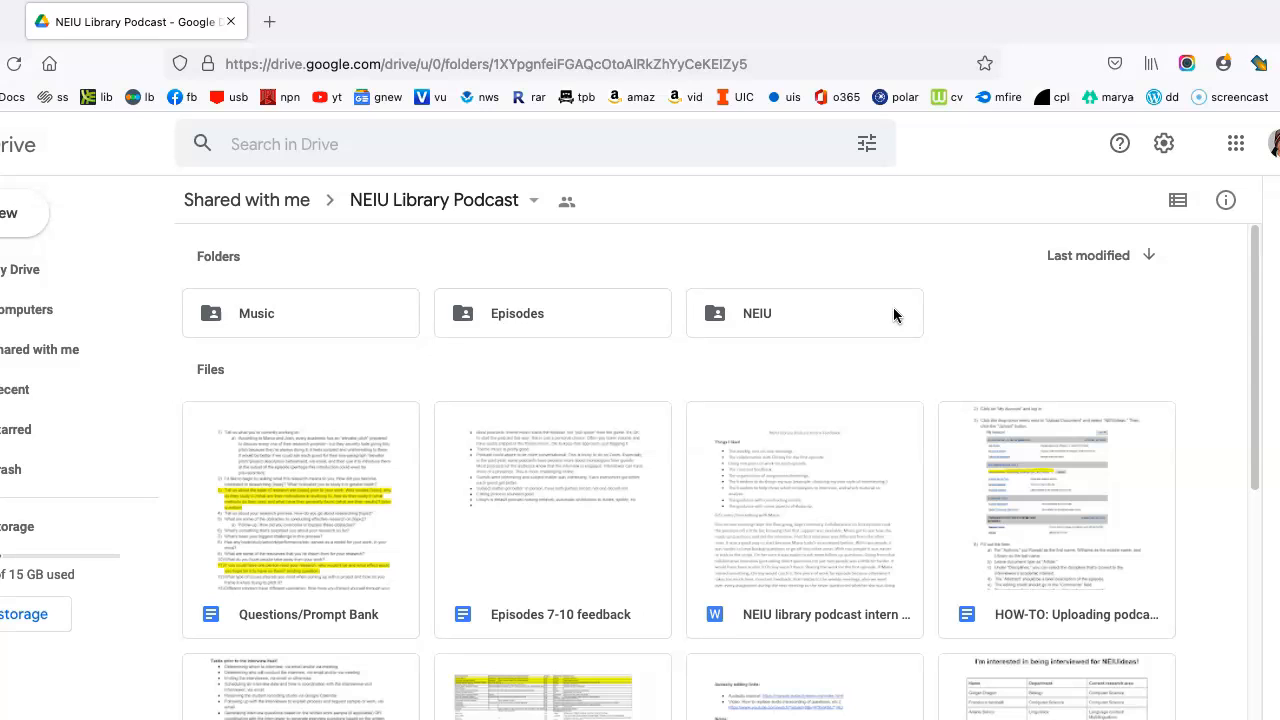
Look into the Music folder's Tundra transition.mp3, then return to NEIU Library Podcast
left_click(328, 320)
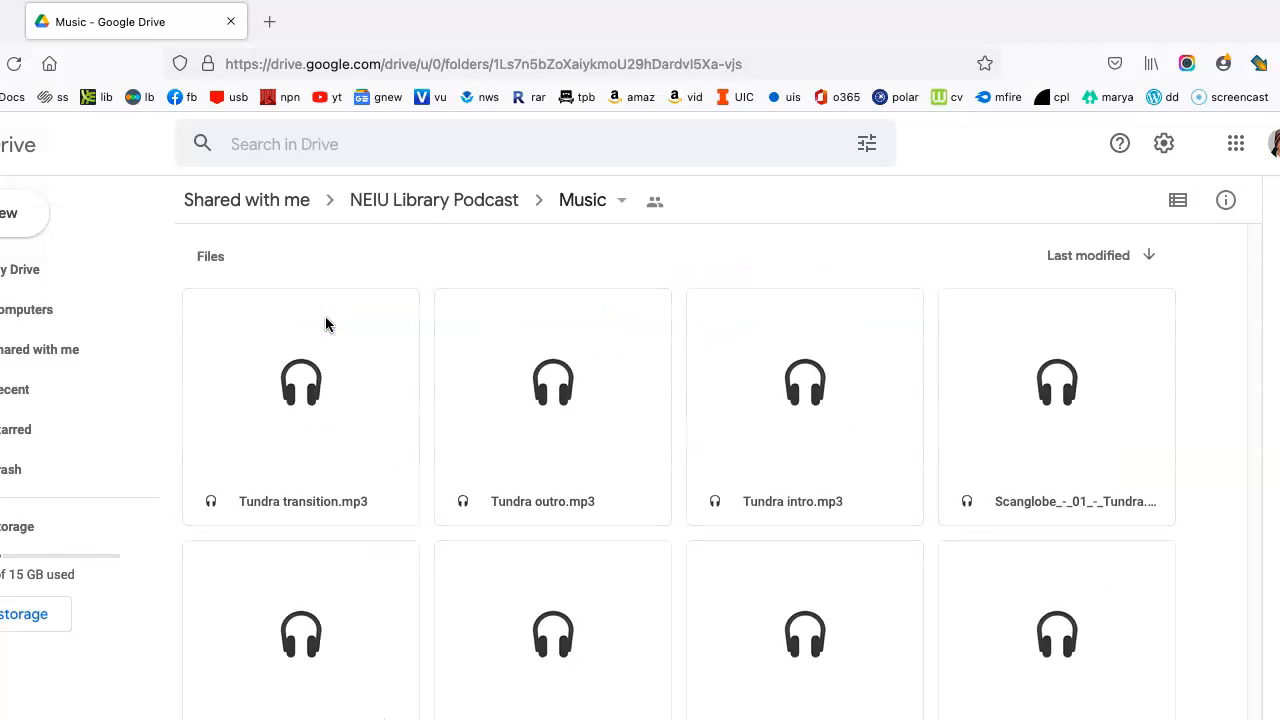
left_click(348, 410)
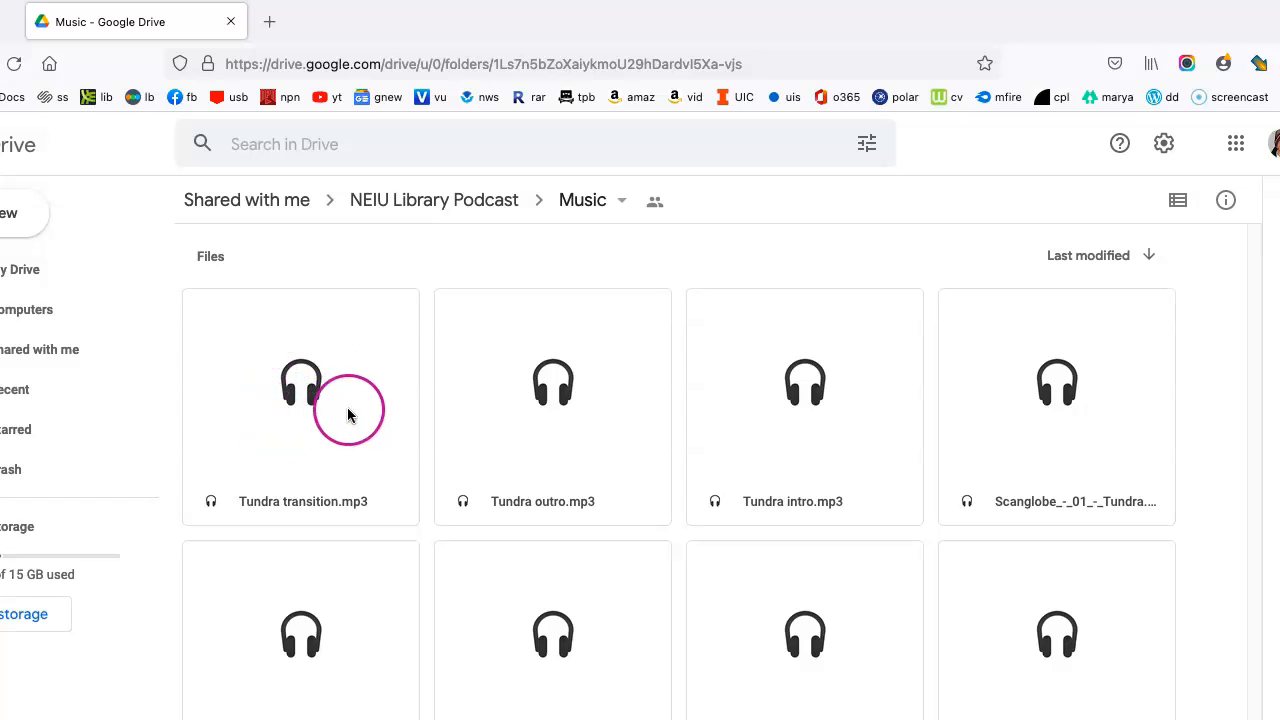
mouse_move(656, 372)
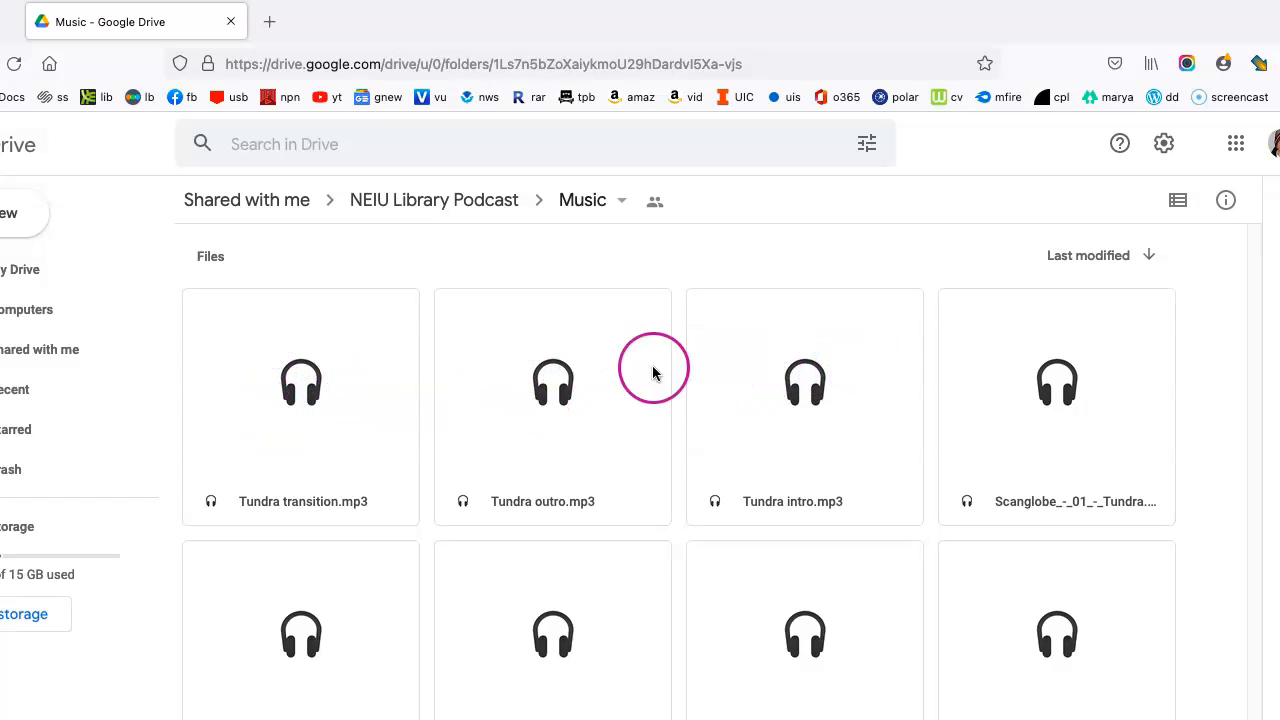
mouse_move(336, 340)
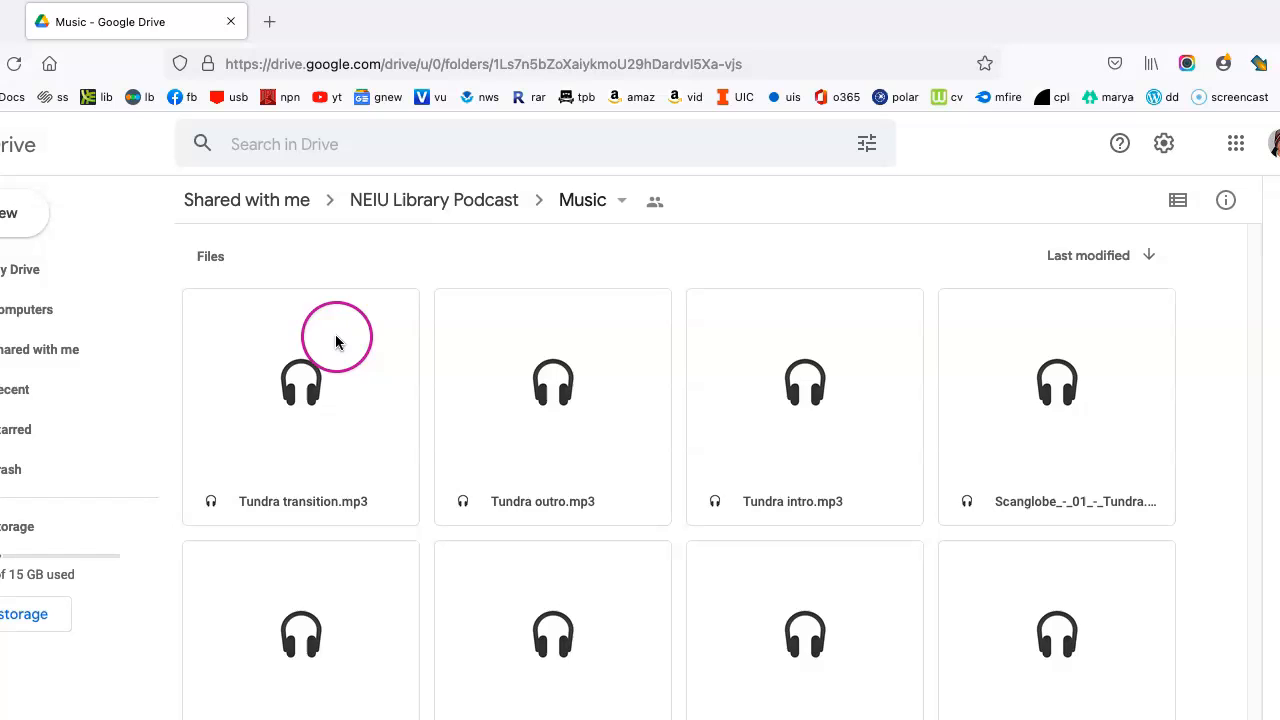
mouse_move(570, 338)
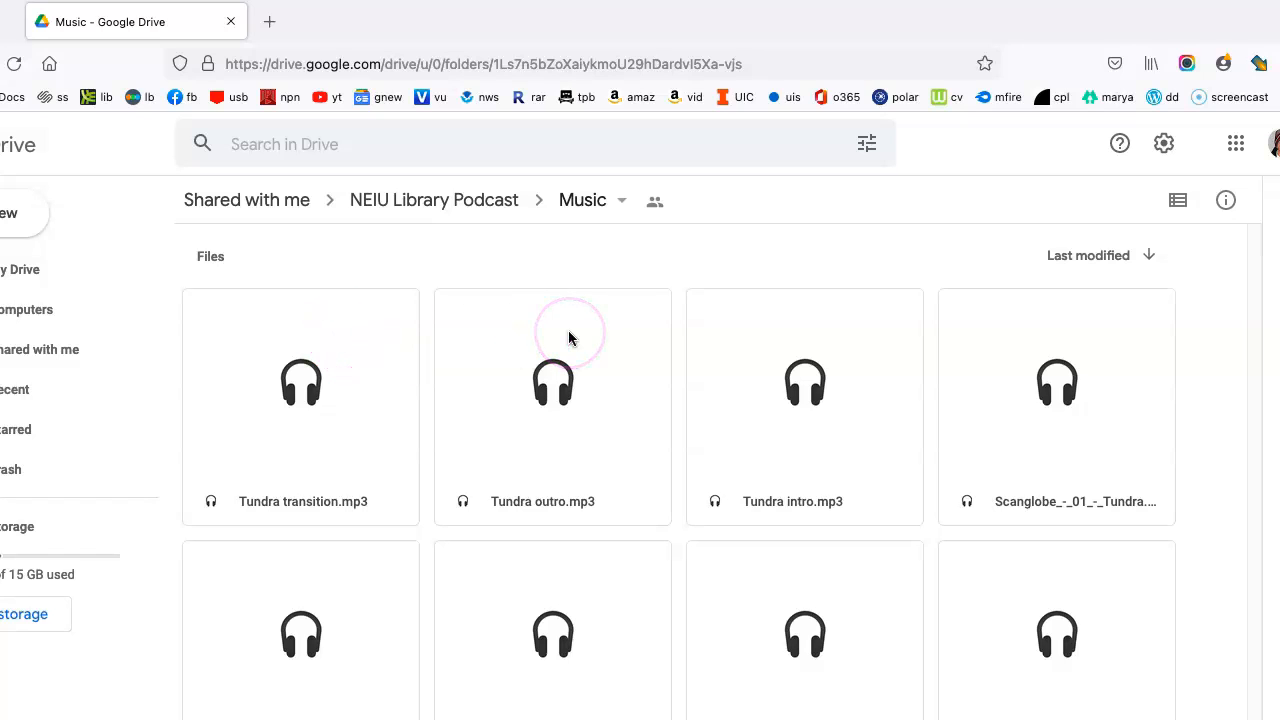
mouse_move(792, 322)
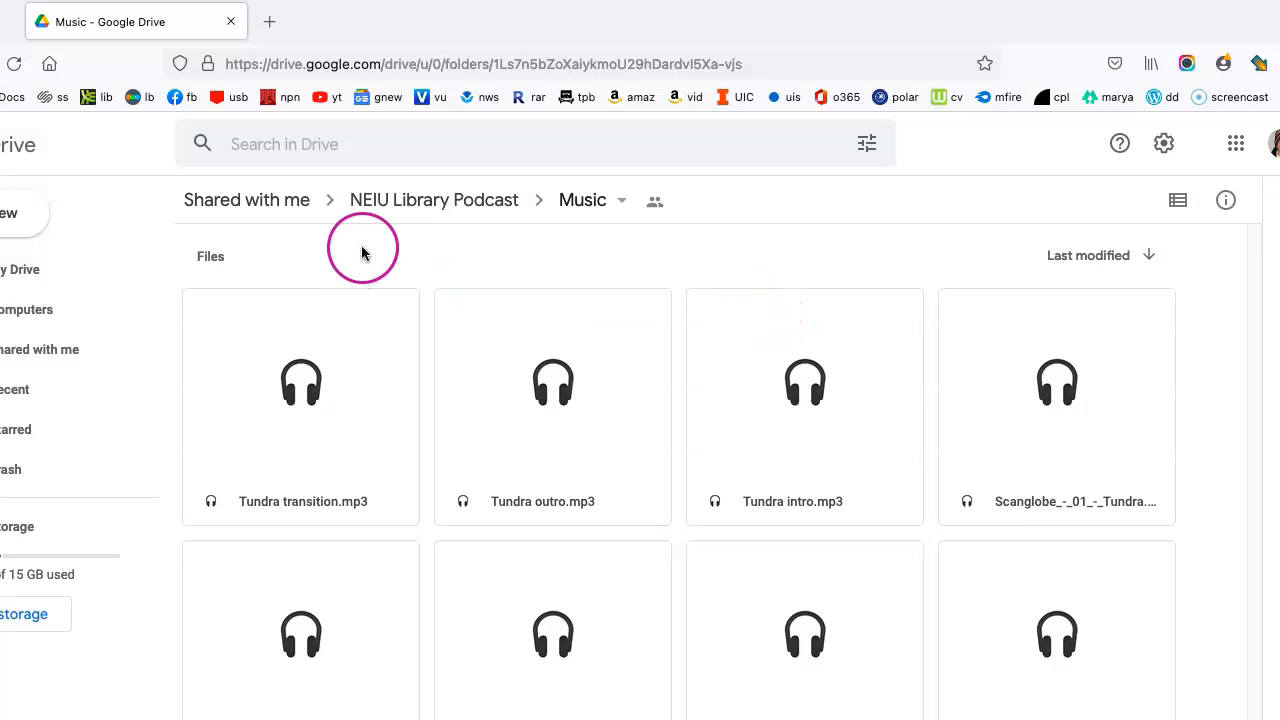
left_click(434, 200)
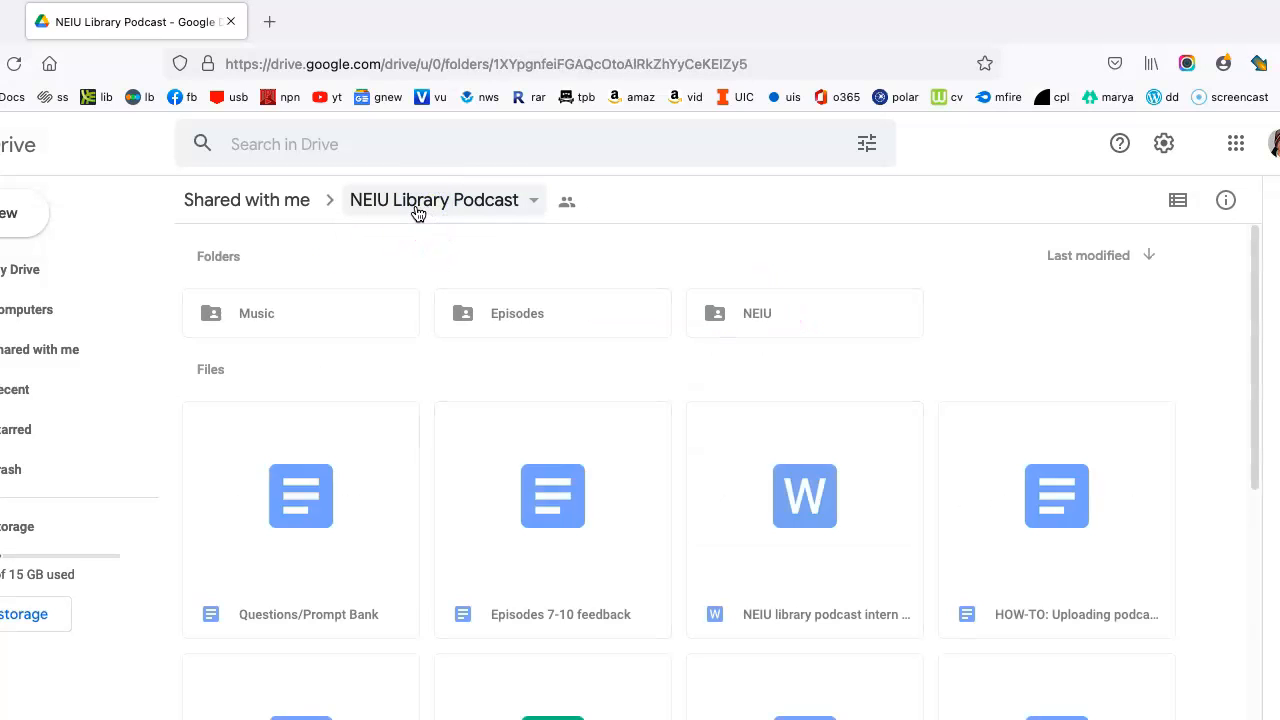
Enter Episodes › Episode 11: Andrew Young files and review its four mp3 recordings
double_click(516, 312)
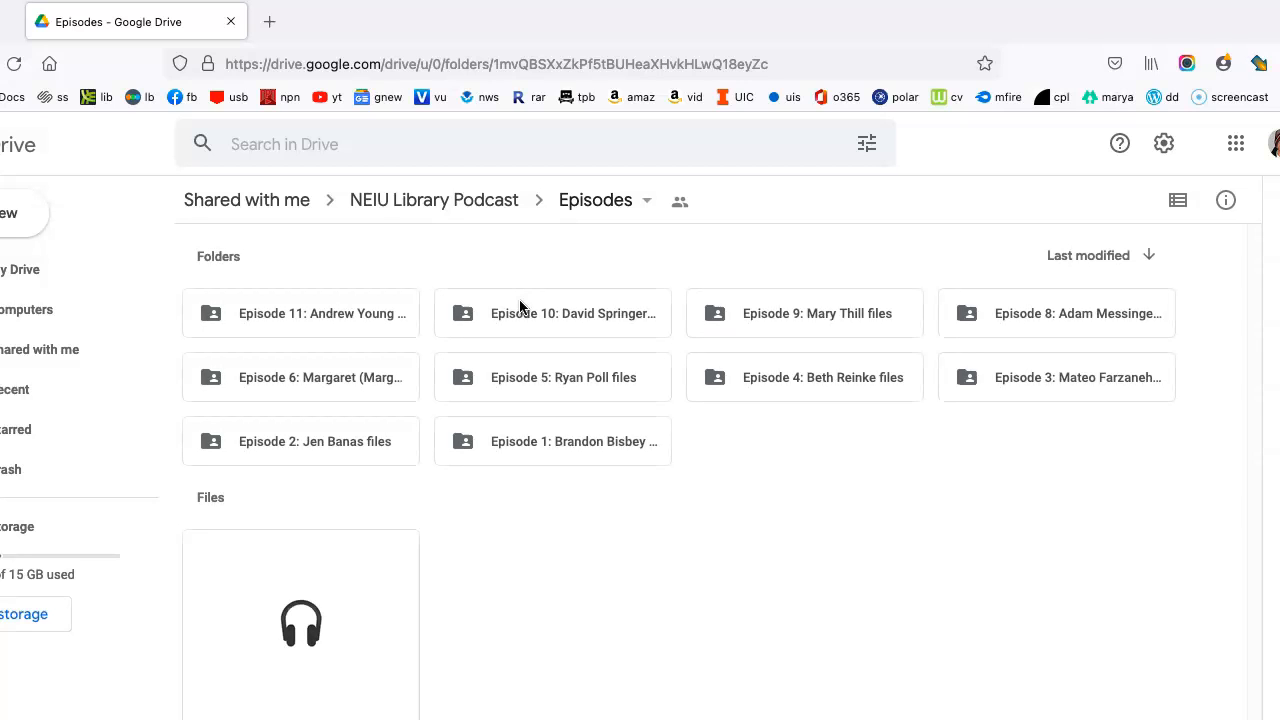
mouse_move(348, 312)
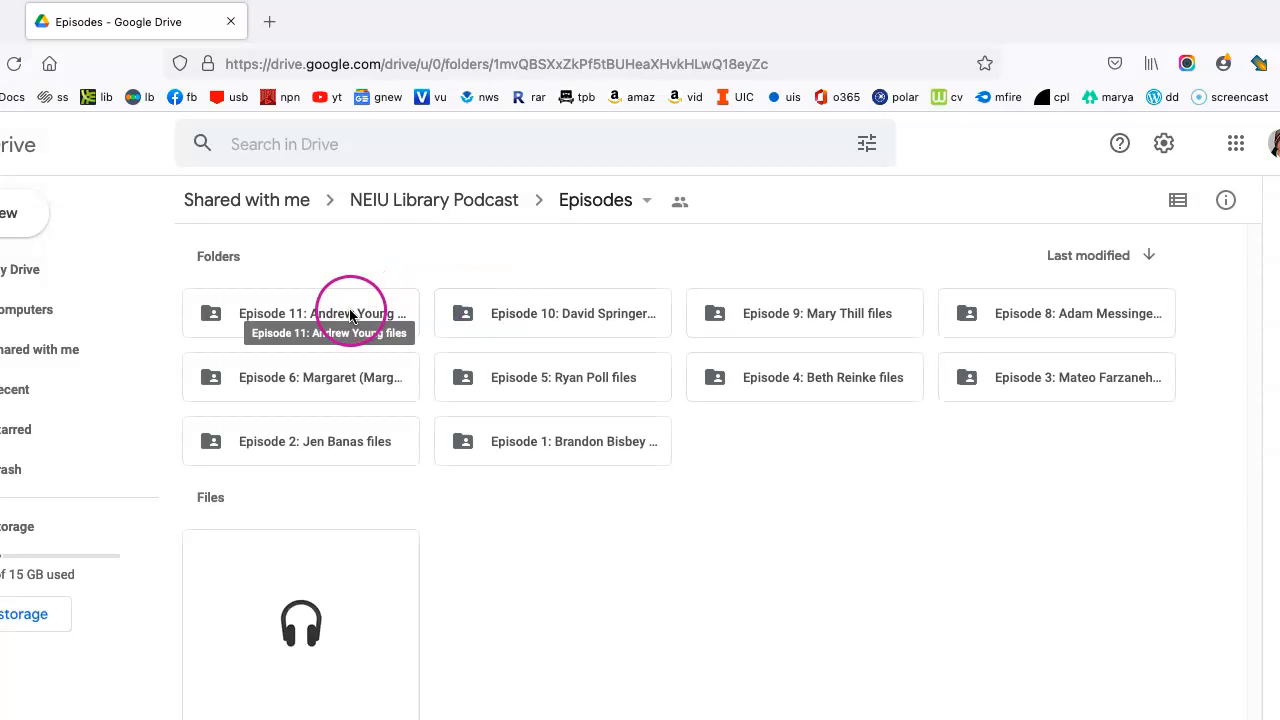
double_click(300, 312)
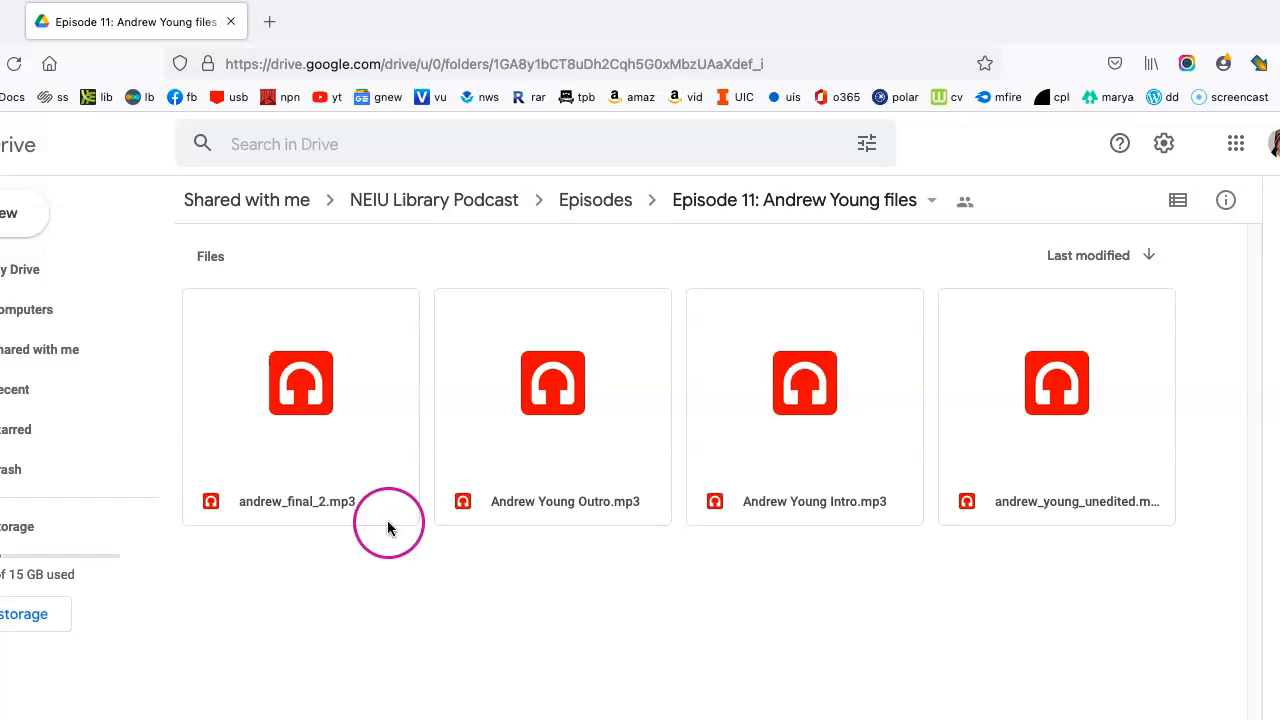
mouse_move(1130, 528)
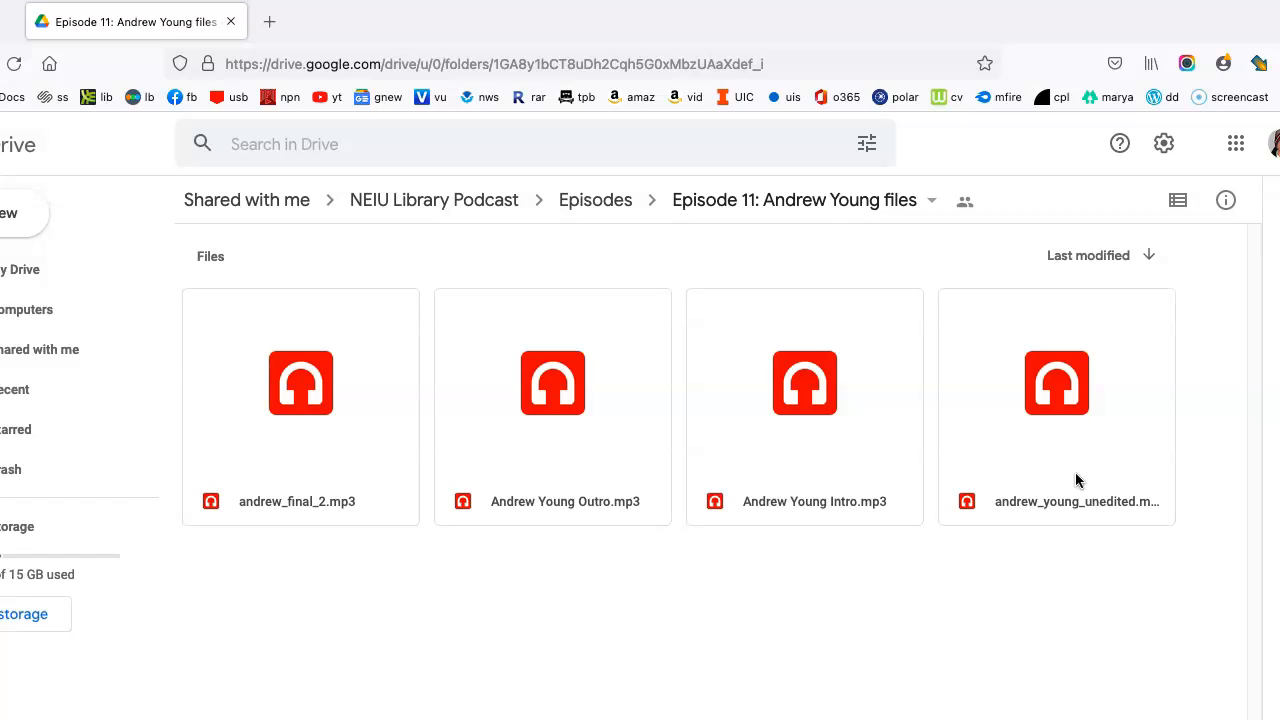
left_click(800, 440)
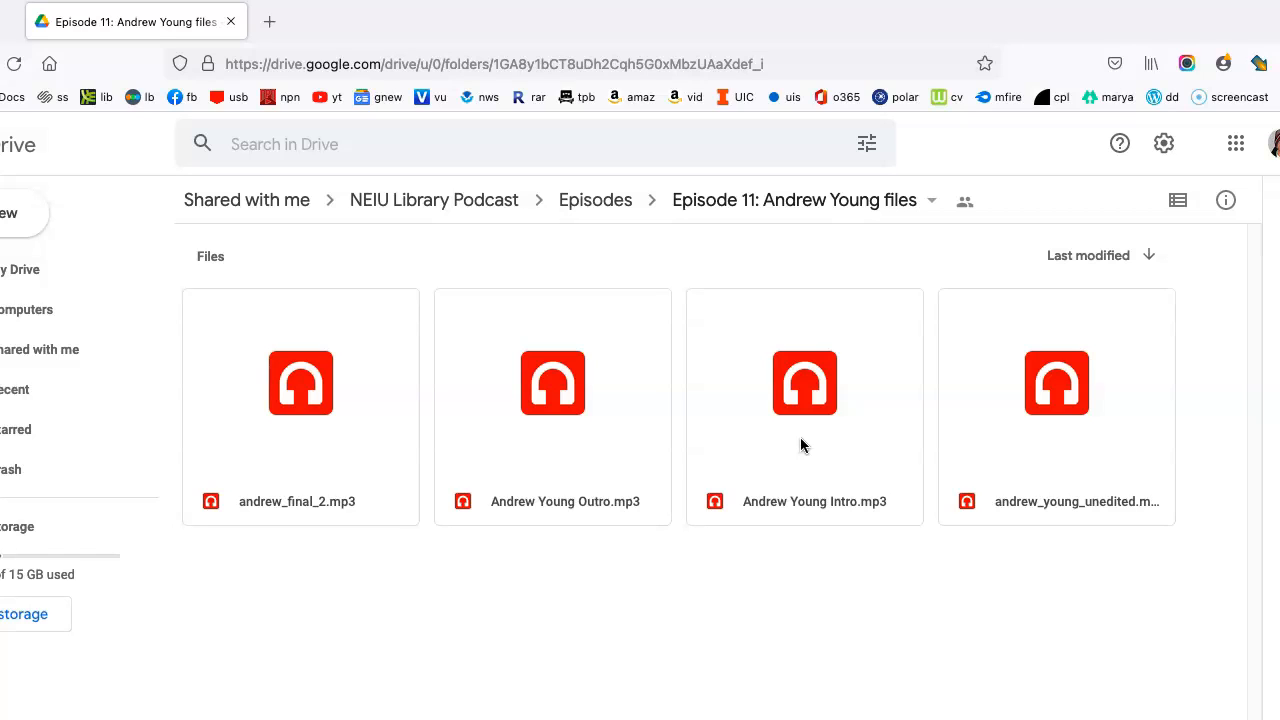
mouse_move(602, 450)
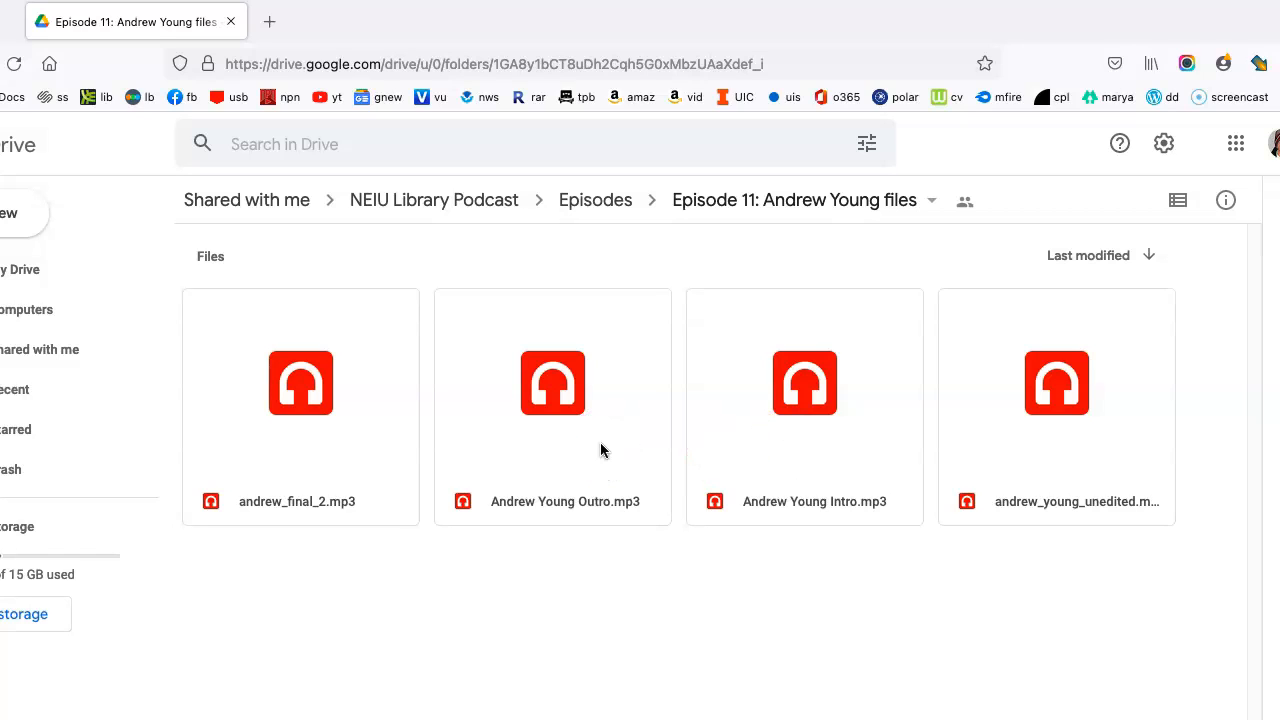
mouse_move(344, 466)
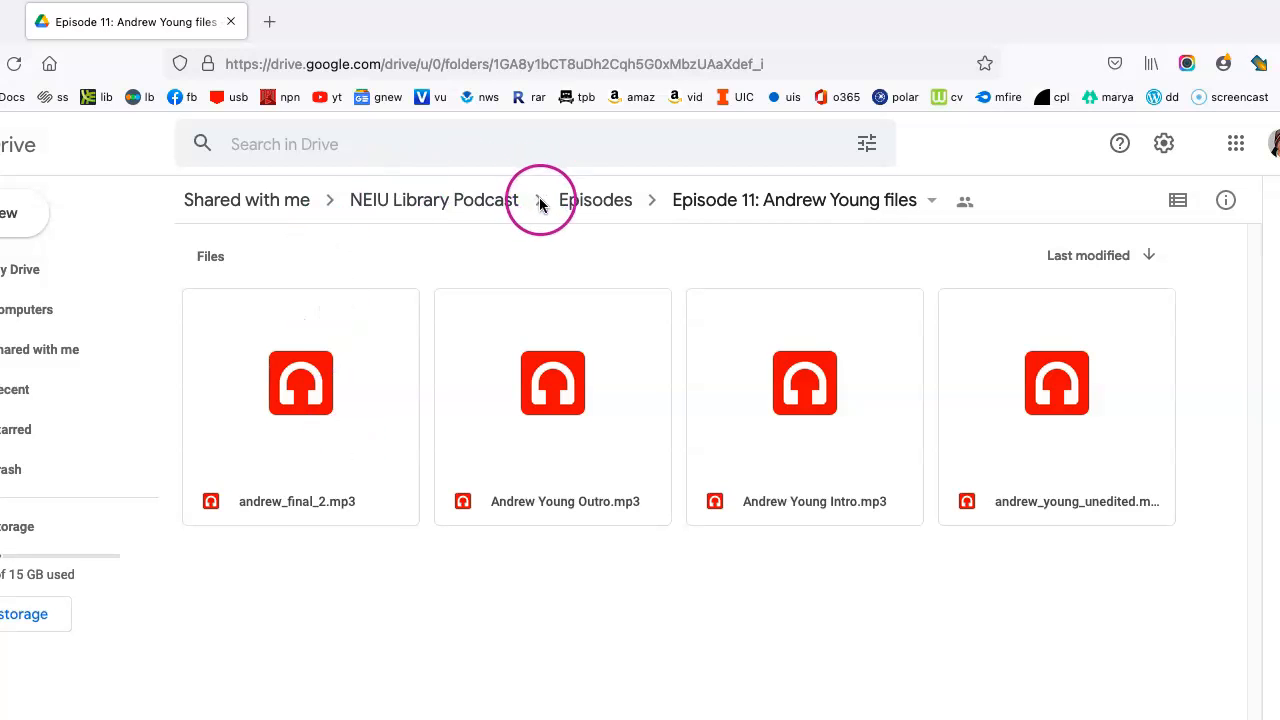
Go back up through NEIU Library Podcast and Episodes to the Shared with me list
left_click(432, 200)
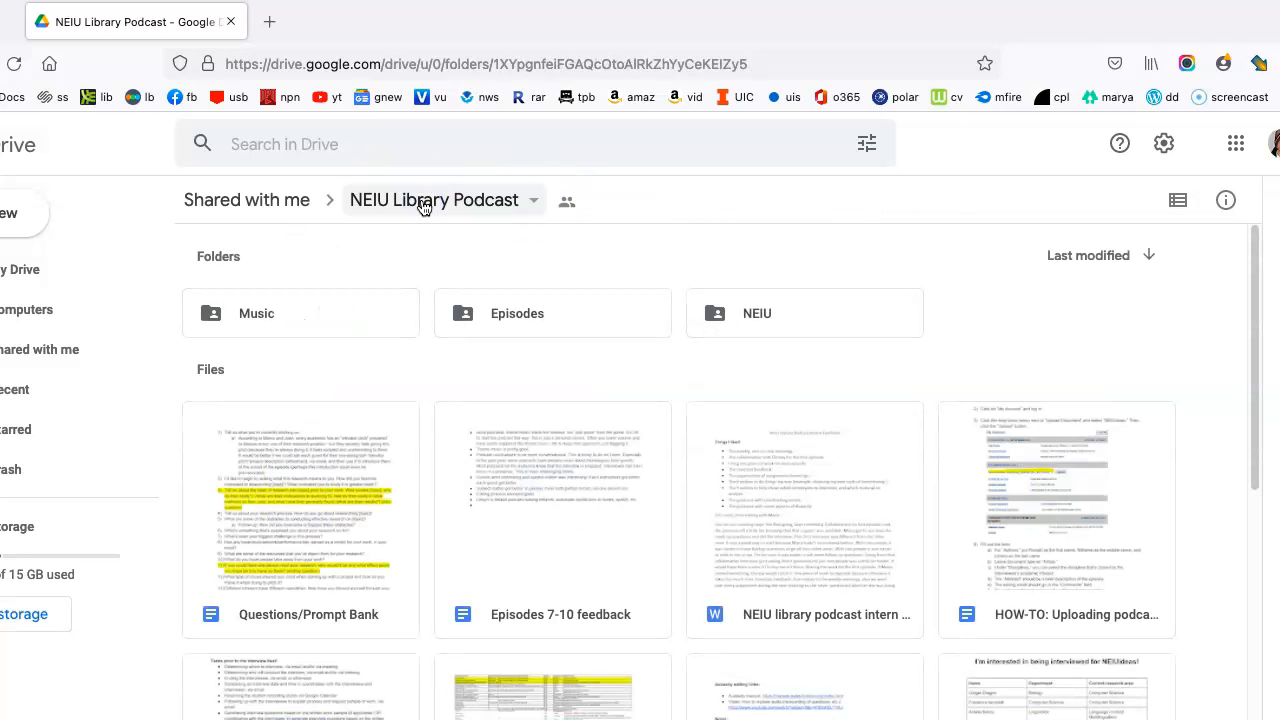
left_click(516, 312)
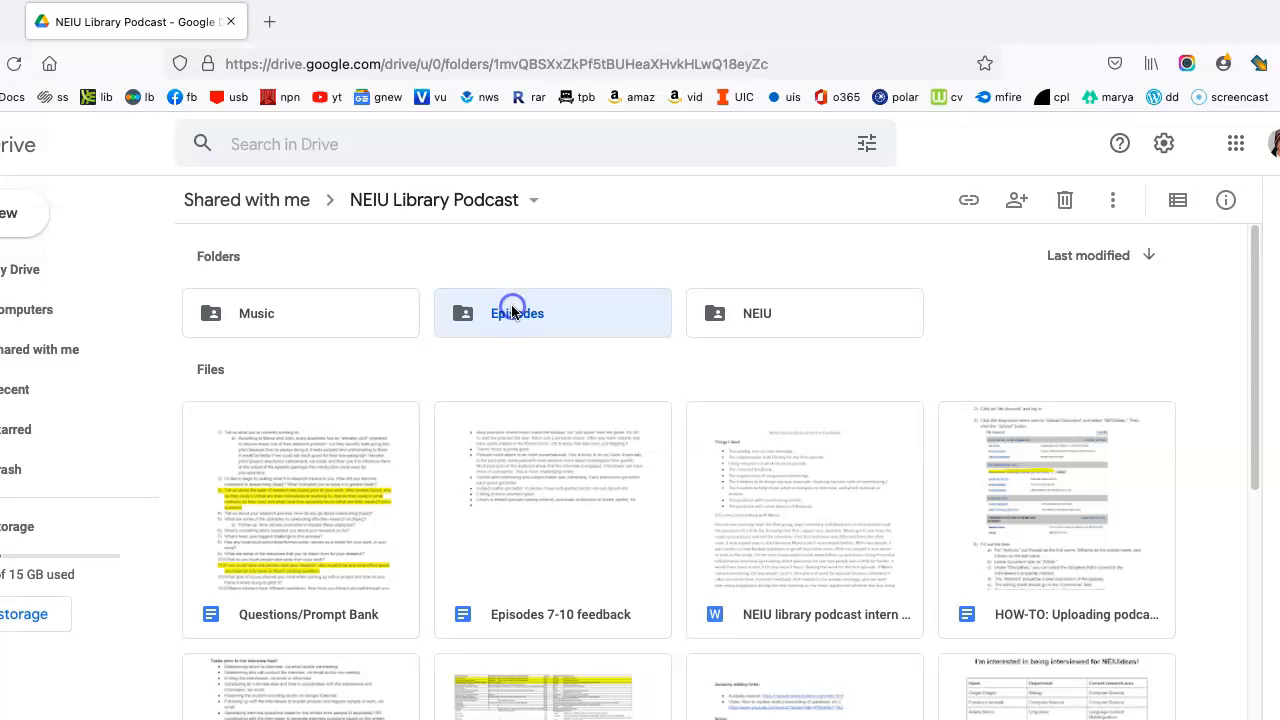
double_click(516, 312)
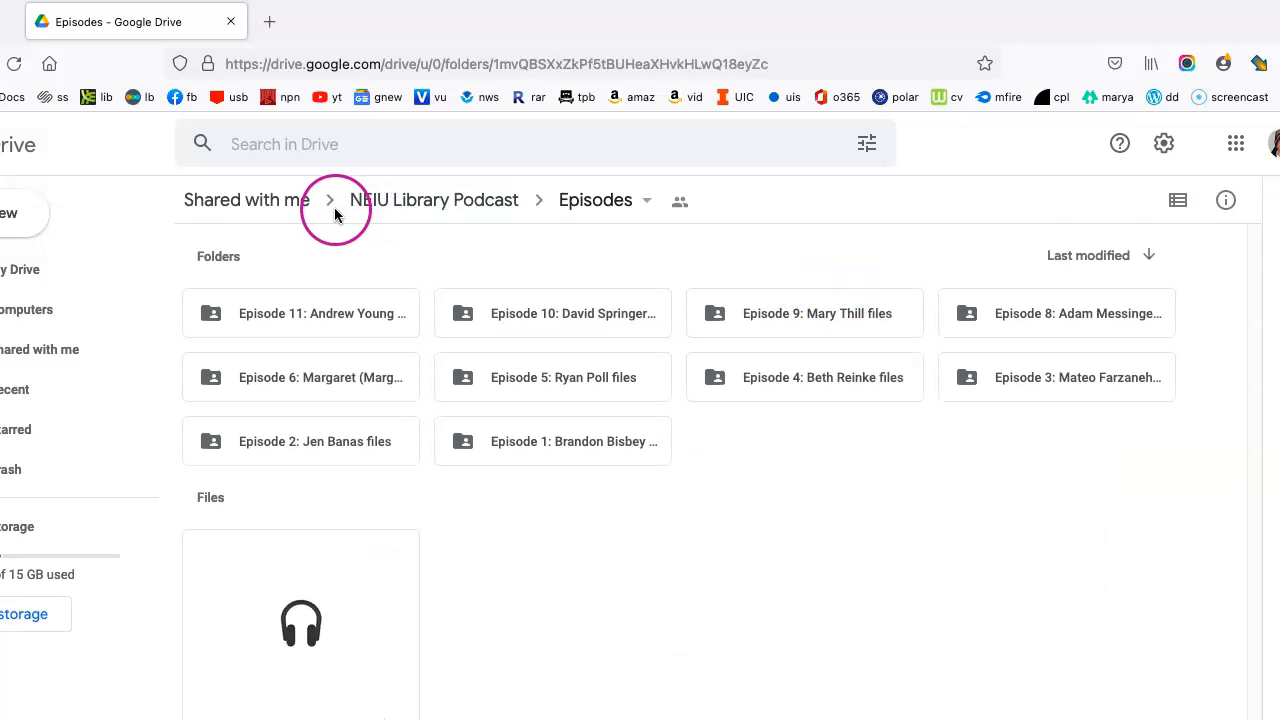
left_click(246, 200)
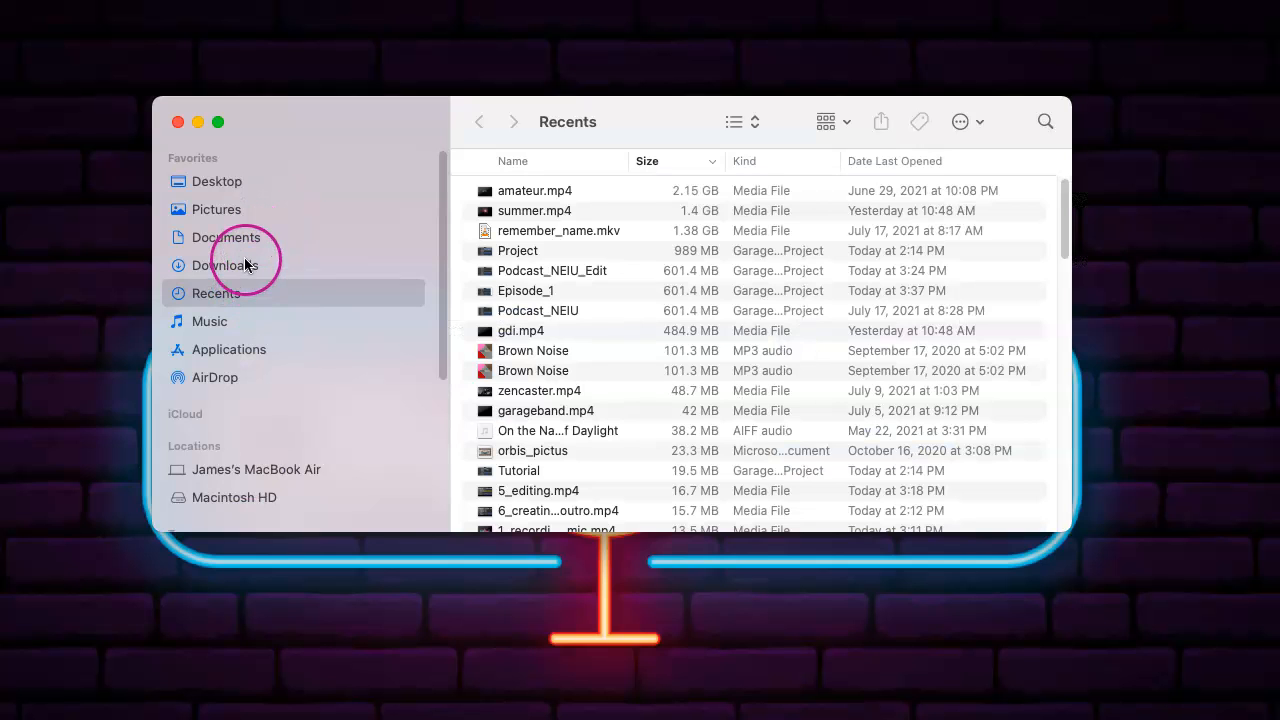
Create a new untitled folder in Finder's Downloads and start renaming it
left_click(226, 264)
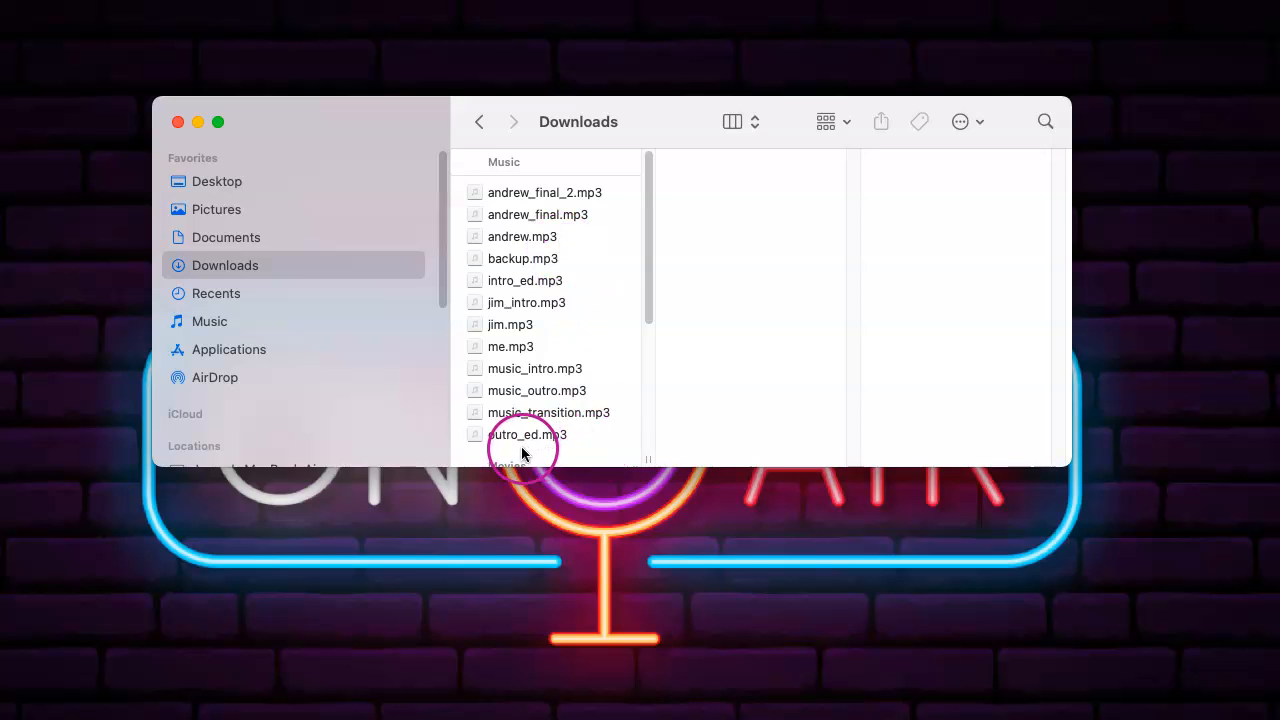
right_click(524, 444)
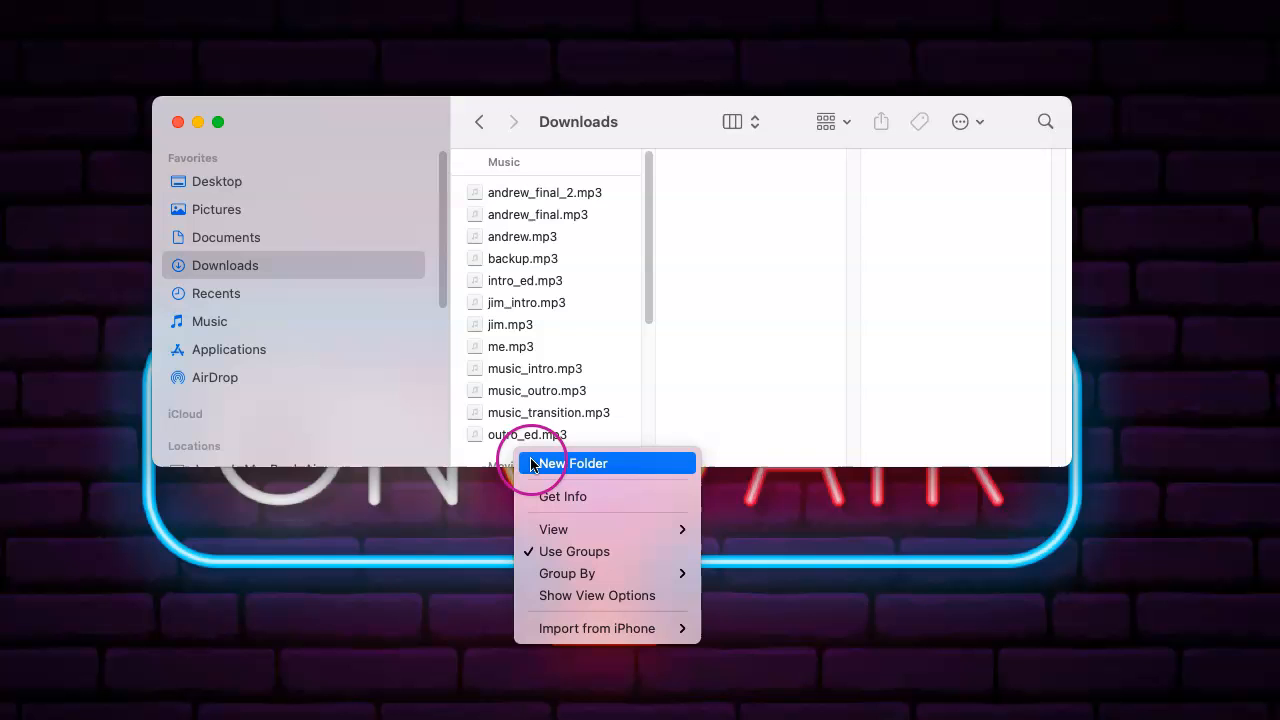
mouse_move(532, 464)
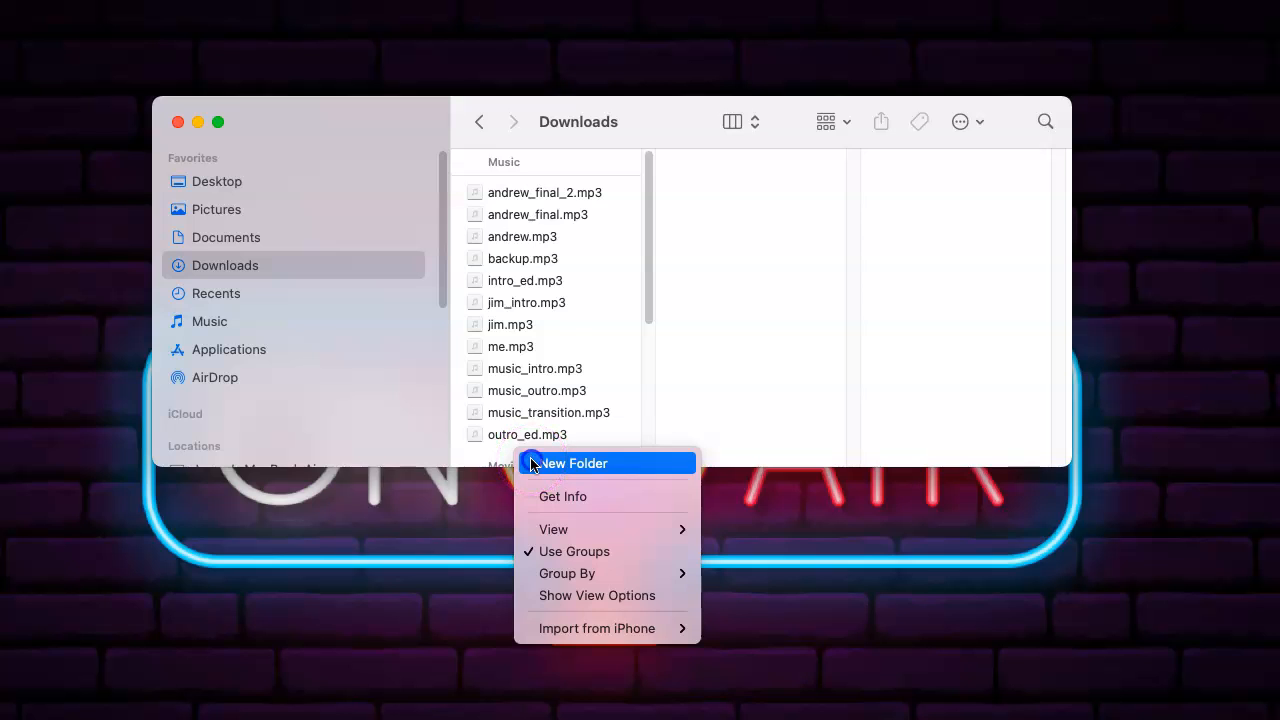
left_click(574, 464)
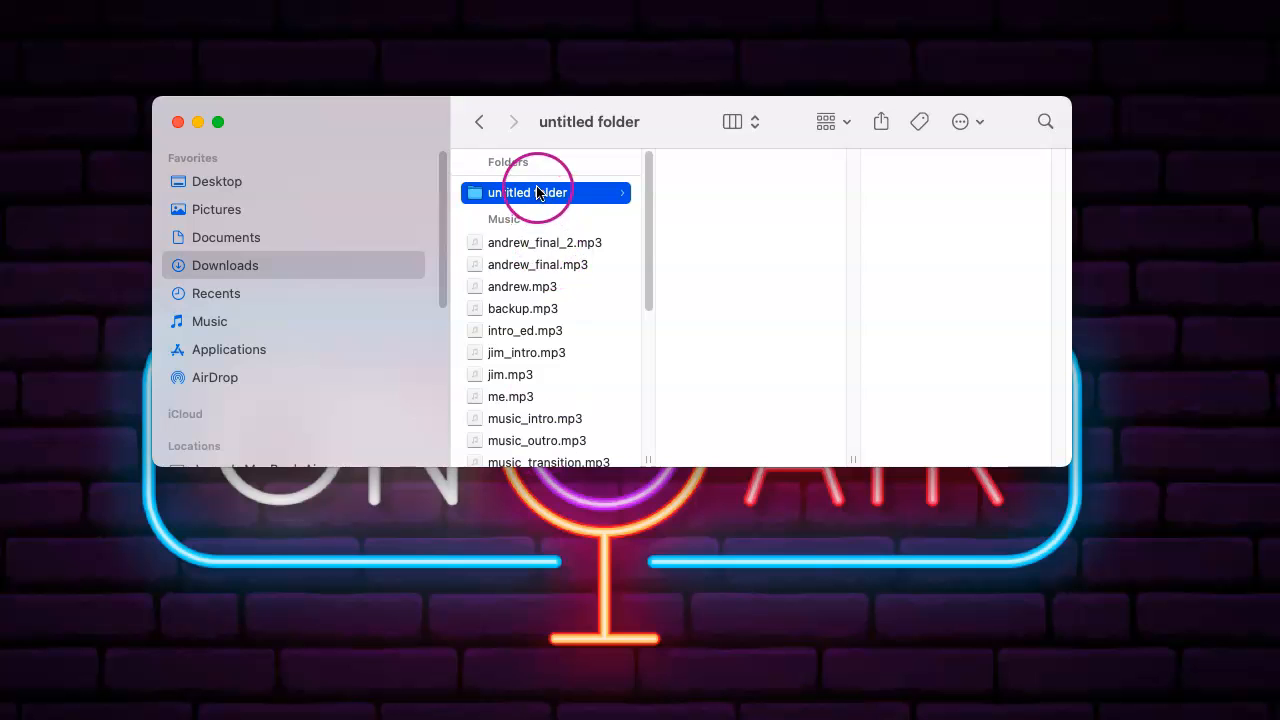
right_click(528, 192)
type("neiu_podcas")
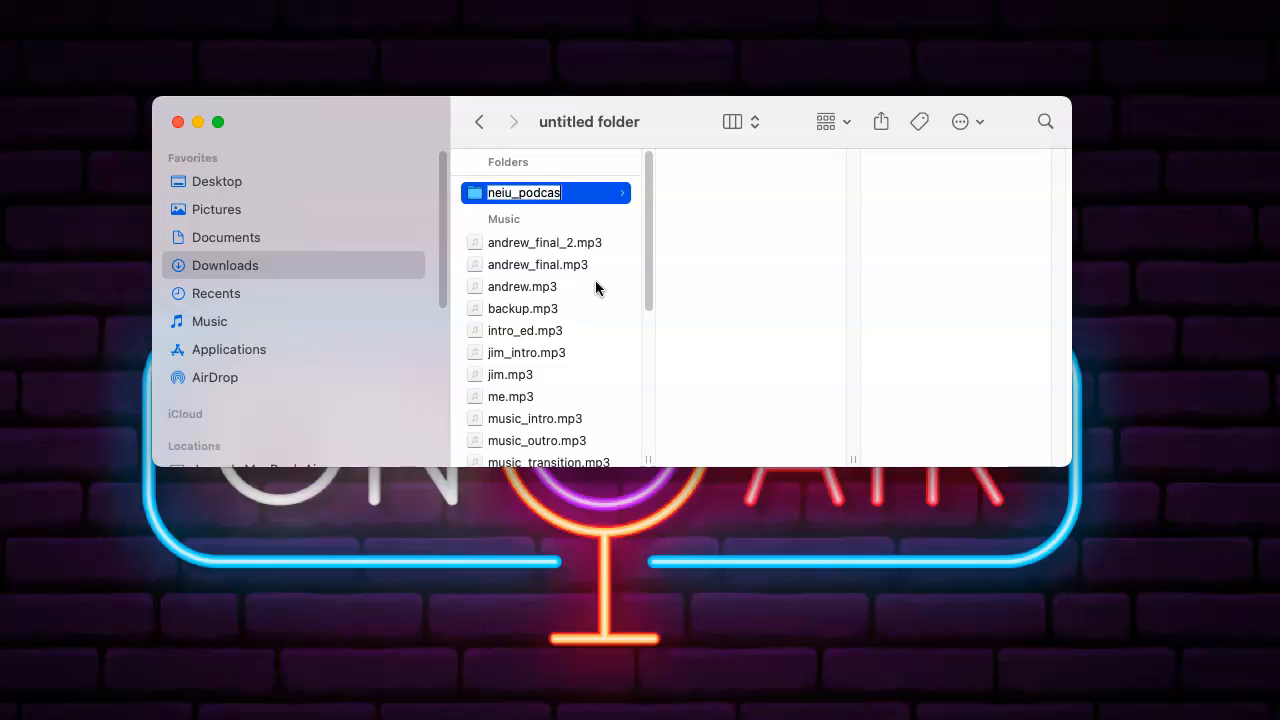
Confirm the folder name neiu_podcast
key("Return")
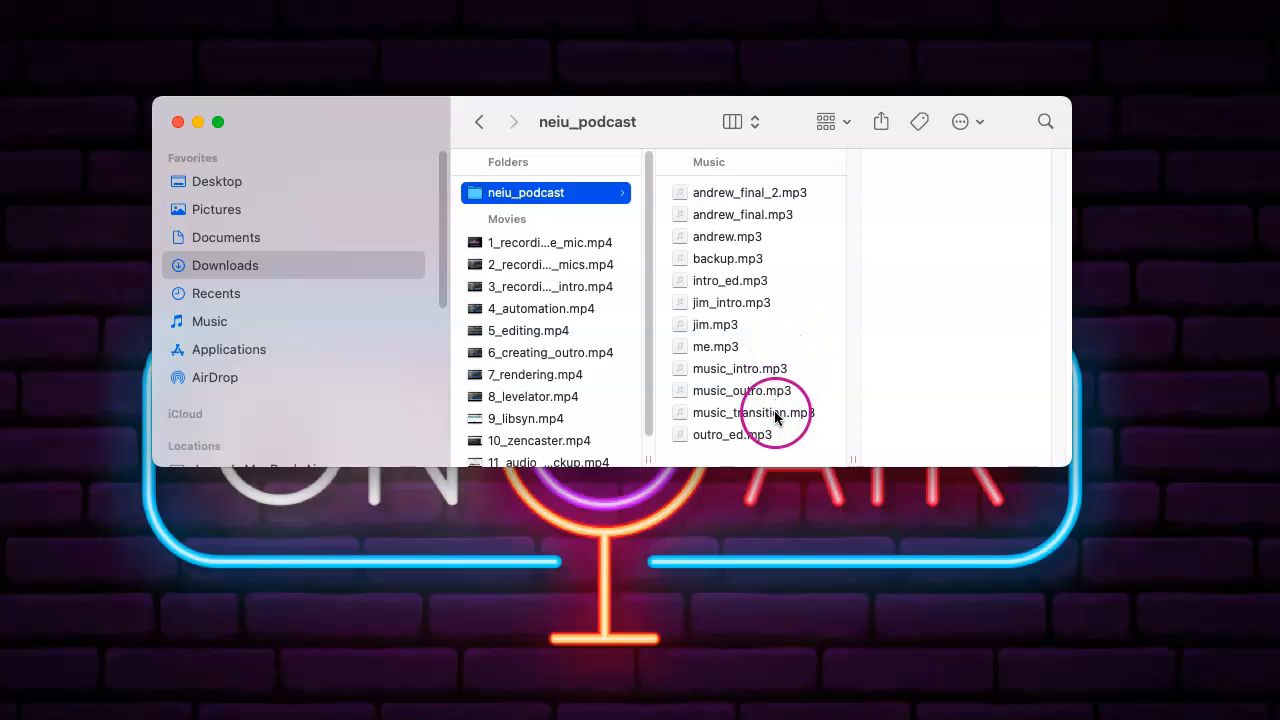
mouse_move(768, 392)
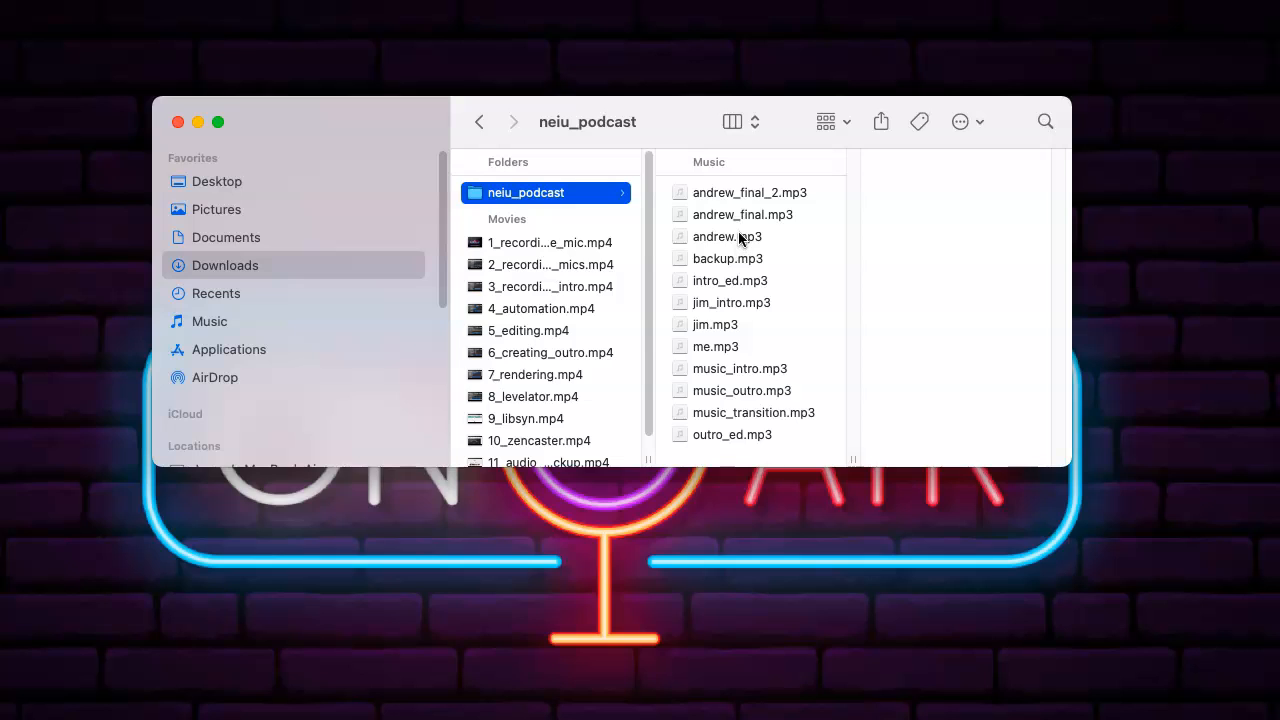
mouse_move(752, 194)
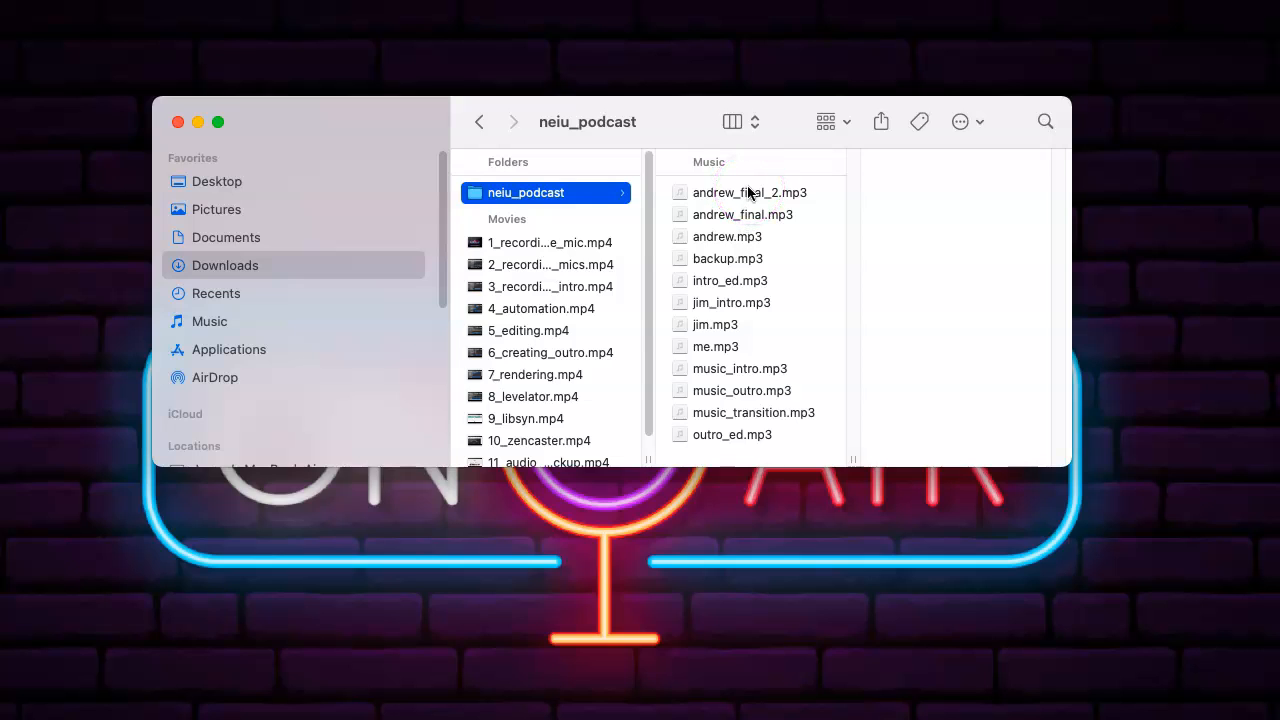